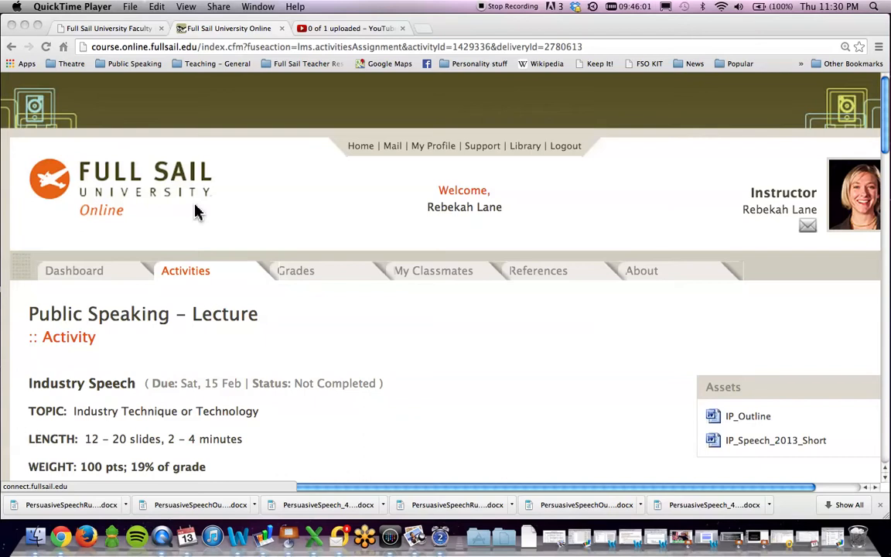
{"action": "mouse_move", "coordinate": [208, 222]}
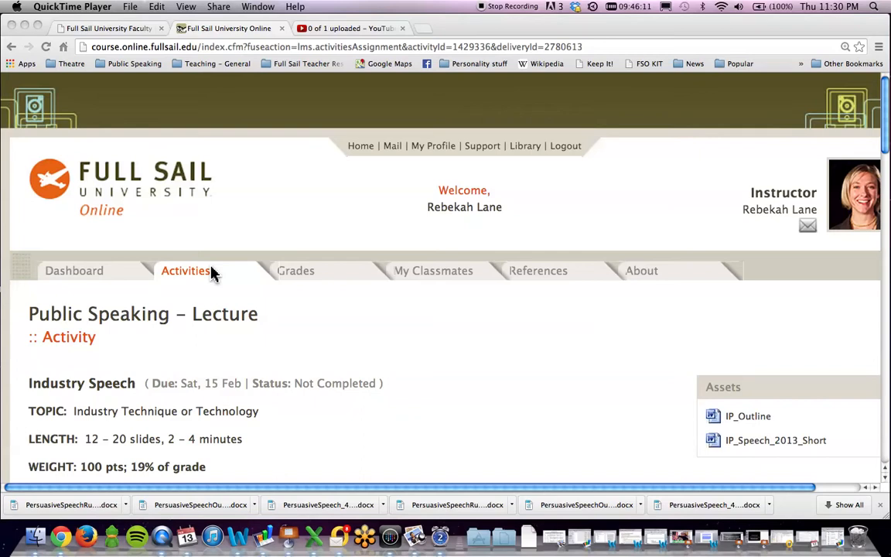
Step: Scroll down the Industry Speech activity page to the VISUAL: Keynote or PowerPoint requirement
{"action": "scroll", "scroll_direction": "down", "scroll_amount": 3}
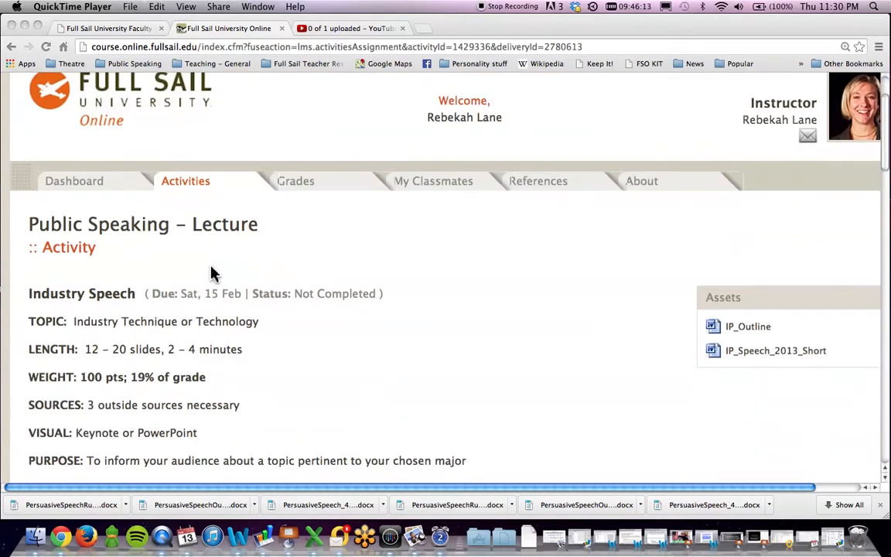
{"action": "mouse_move", "coordinate": [202, 344]}
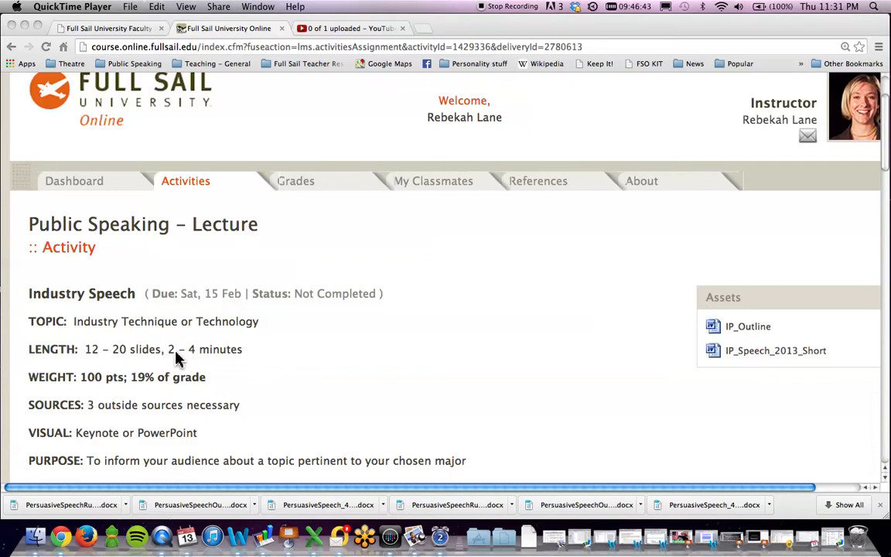
{"action": "mouse_move", "coordinate": [151, 354]}
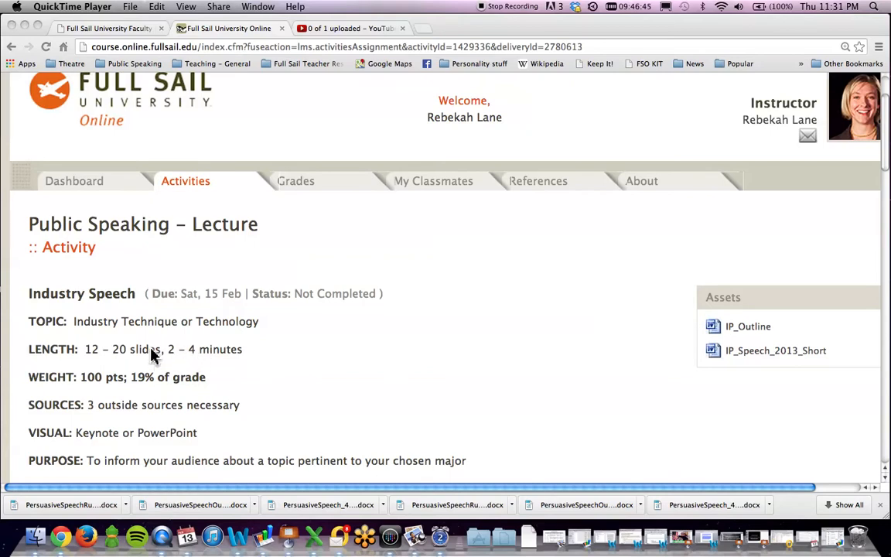
{"action": "mouse_move", "coordinate": [191, 395]}
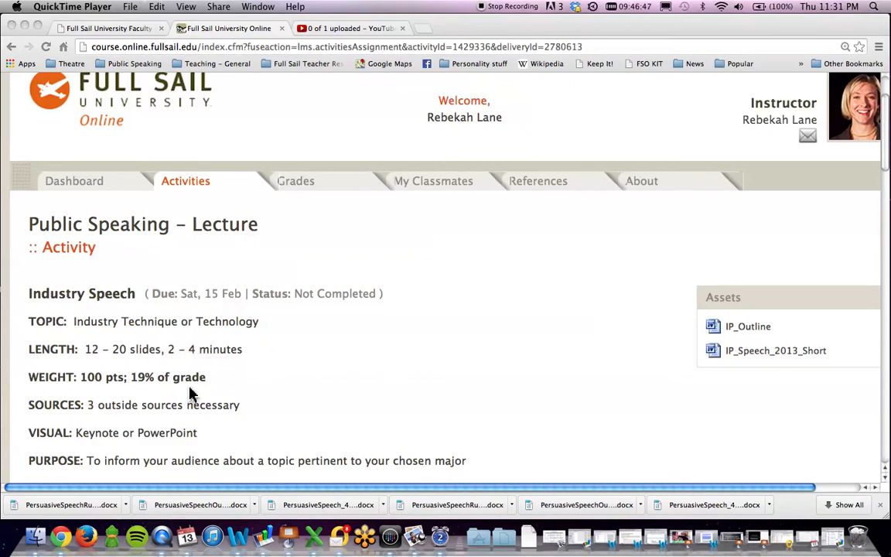
{"action": "mouse_move", "coordinate": [58, 363]}
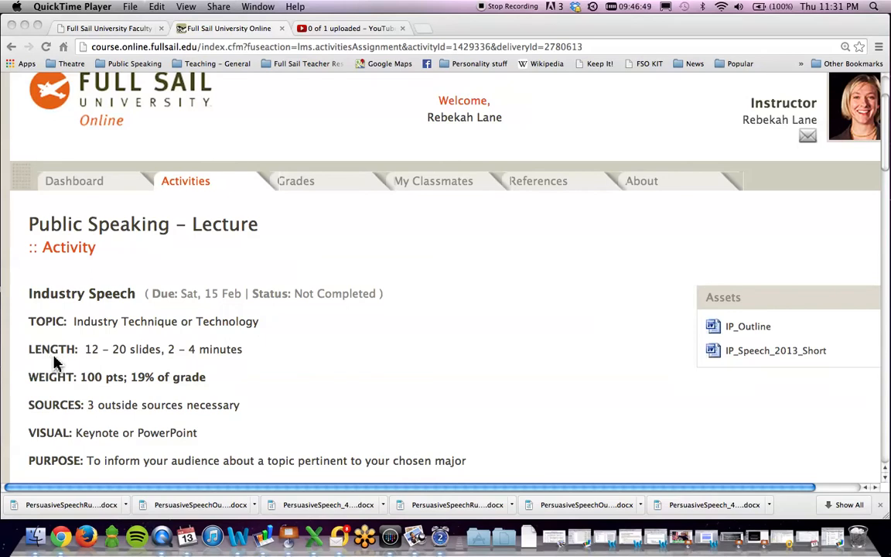
{"action": "mouse_move", "coordinate": [89, 381]}
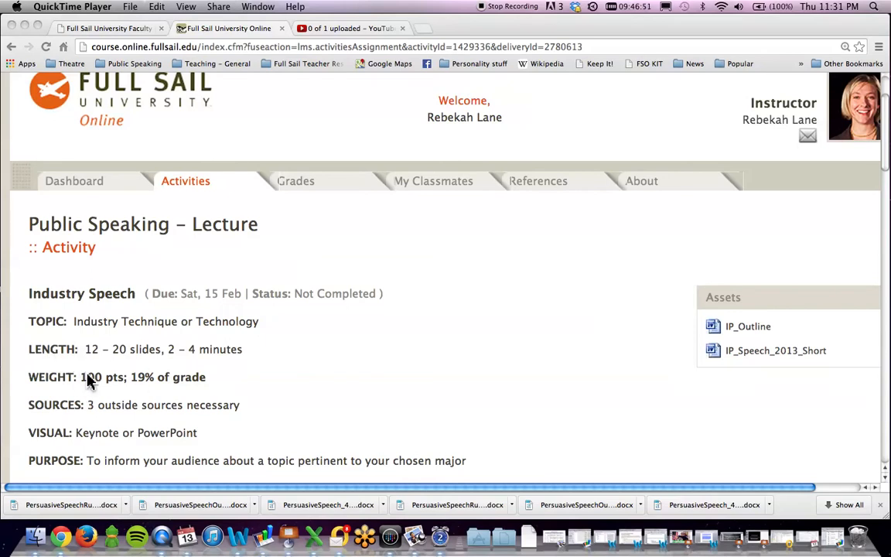
{"action": "mouse_move", "coordinate": [138, 359]}
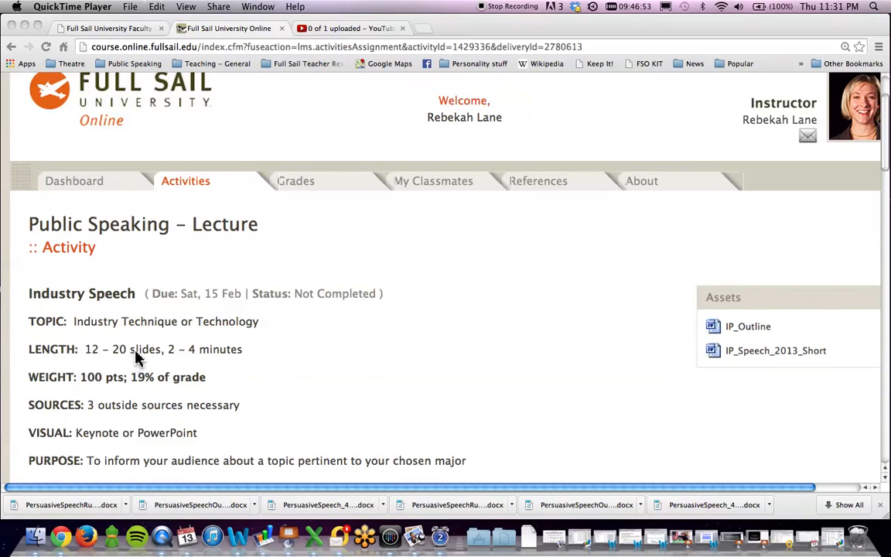
{"action": "scroll", "scroll_direction": "down", "scroll_amount": 3}
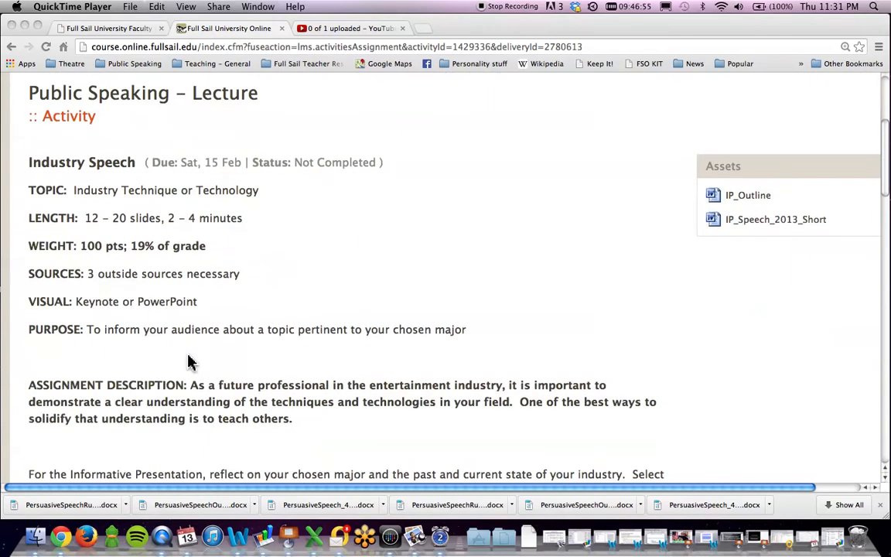
{"action": "mouse_move", "coordinate": [219, 287]}
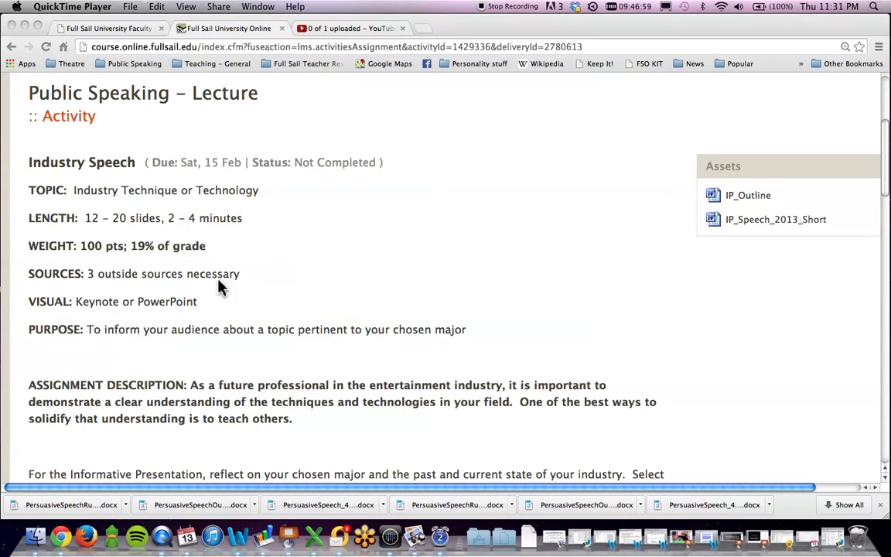
{"action": "mouse_move", "coordinate": [93, 279]}
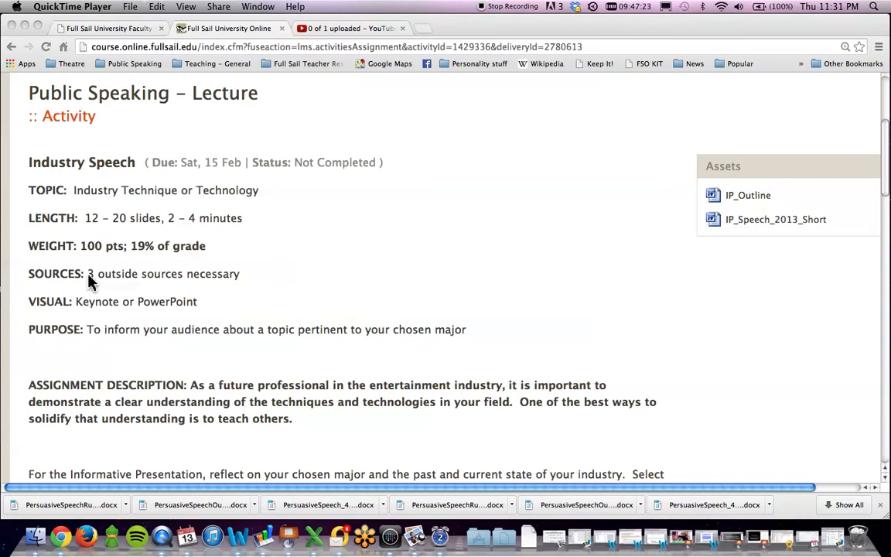
{"action": "scroll", "scroll_direction": "down", "scroll_amount": 3}
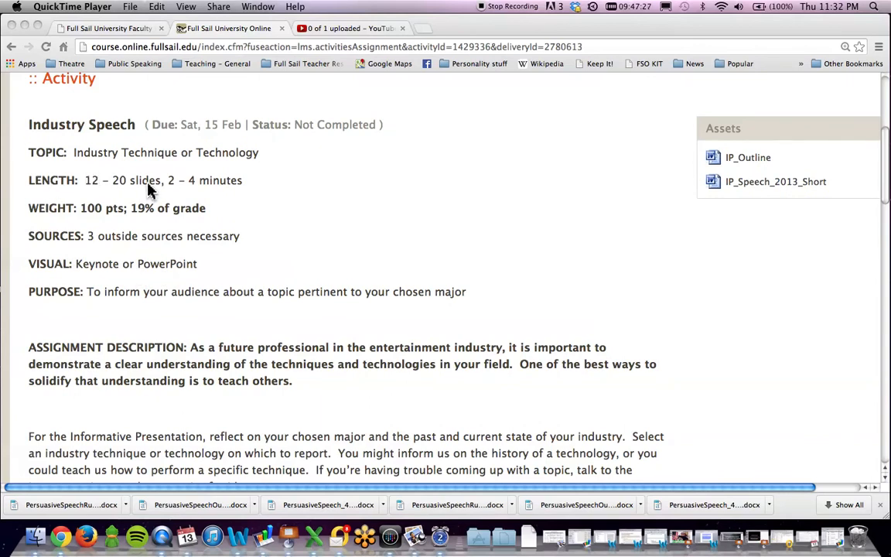
{"action": "mouse_move", "coordinate": [201, 271]}
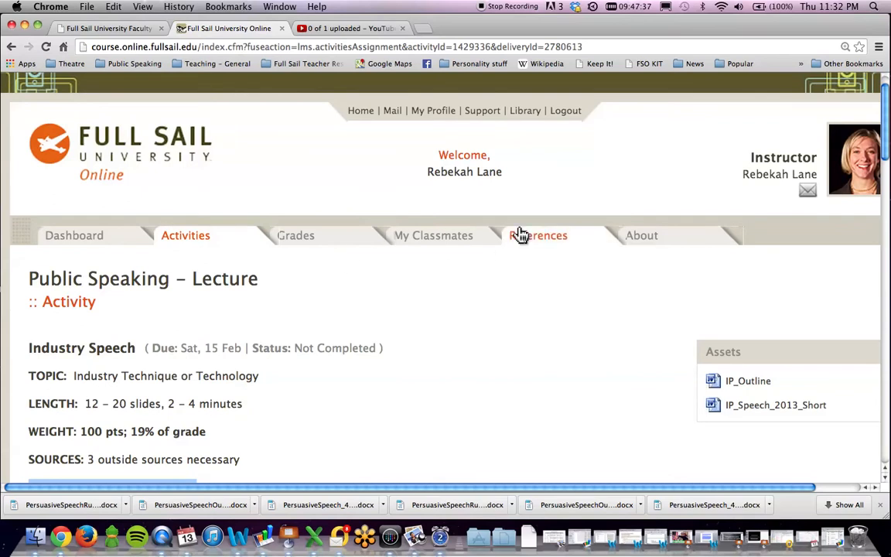
{"action": "mouse_move", "coordinate": [395, 364]}
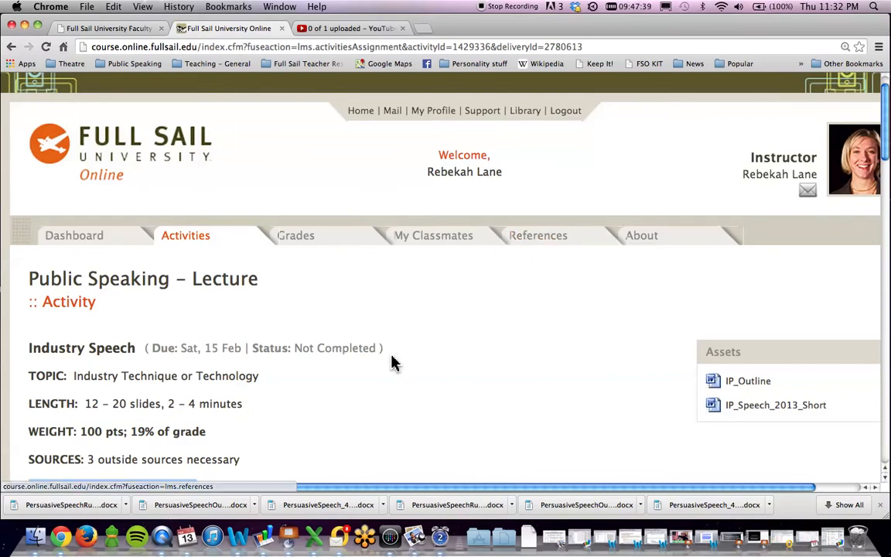
{"action": "scroll", "scroll_direction": "down", "scroll_amount": 3}
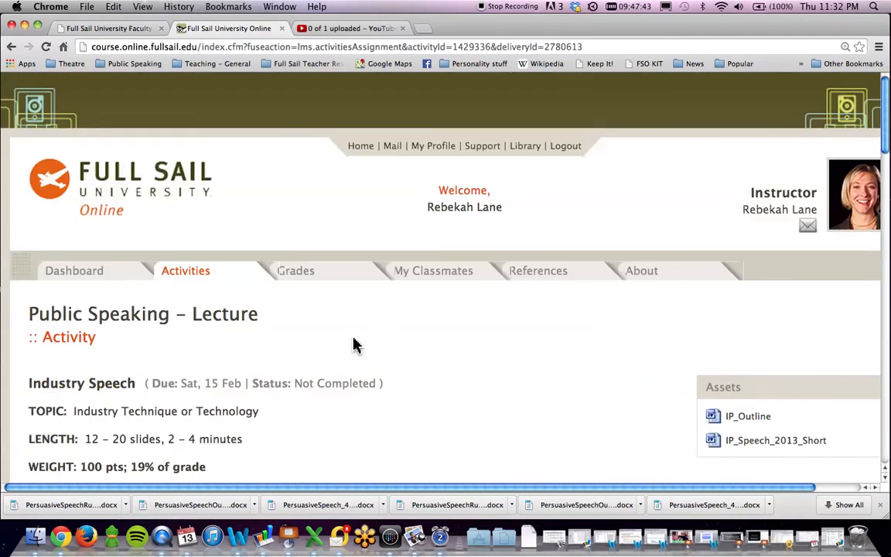
{"action": "scroll", "scroll_direction": "down", "scroll_amount": 3}
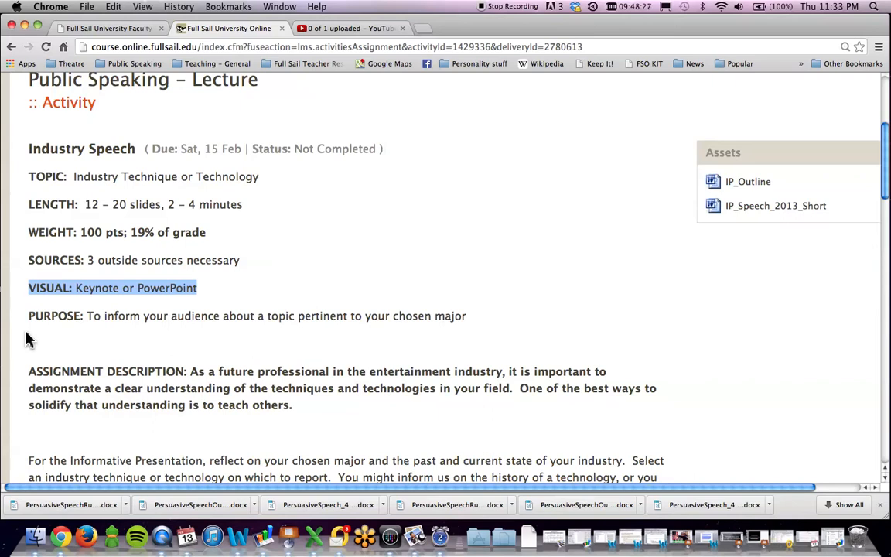
Step: Highlight 'techniques and technologies in your field' in the Assignment Description paragraph
{"action": "scroll", "scroll_direction": "down", "scroll_amount": 3}
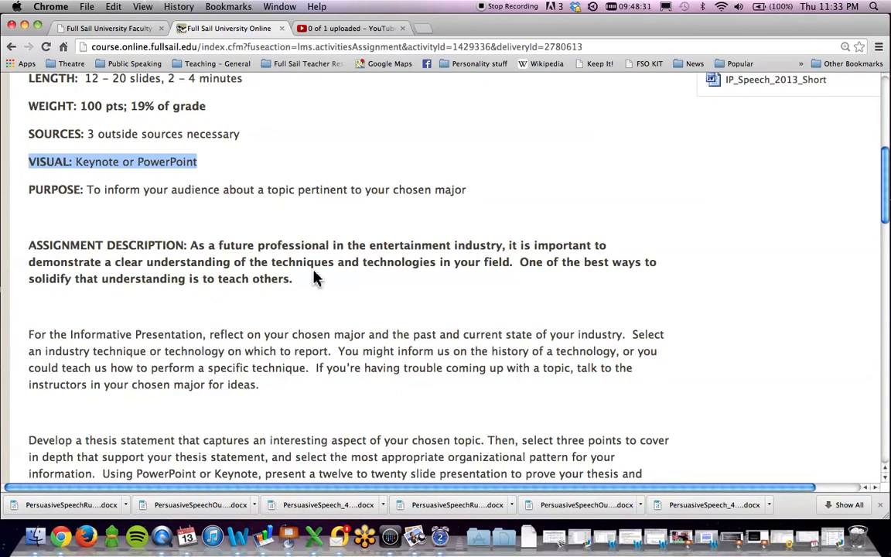
{"action": "left_click_drag", "start_coordinate": [191, 245], "coordinate": [359, 261]}
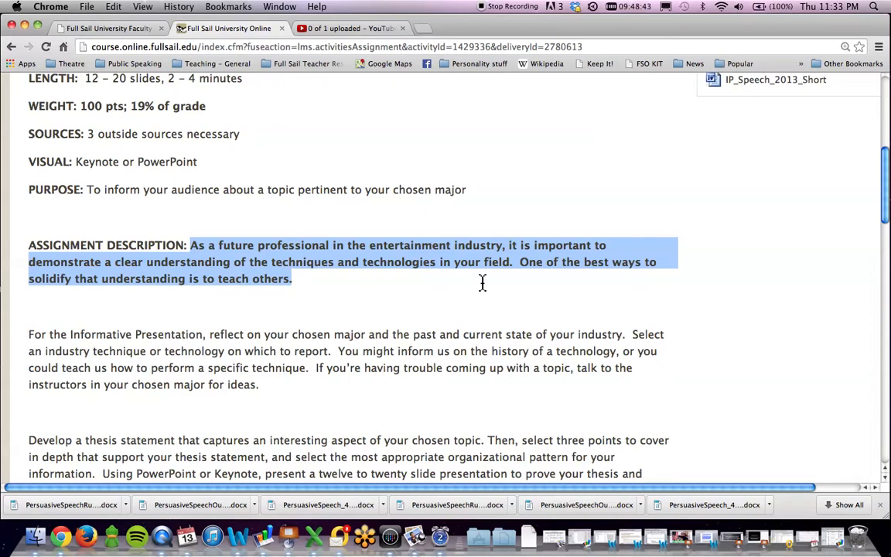
{"action": "mouse_move", "coordinate": [513, 267]}
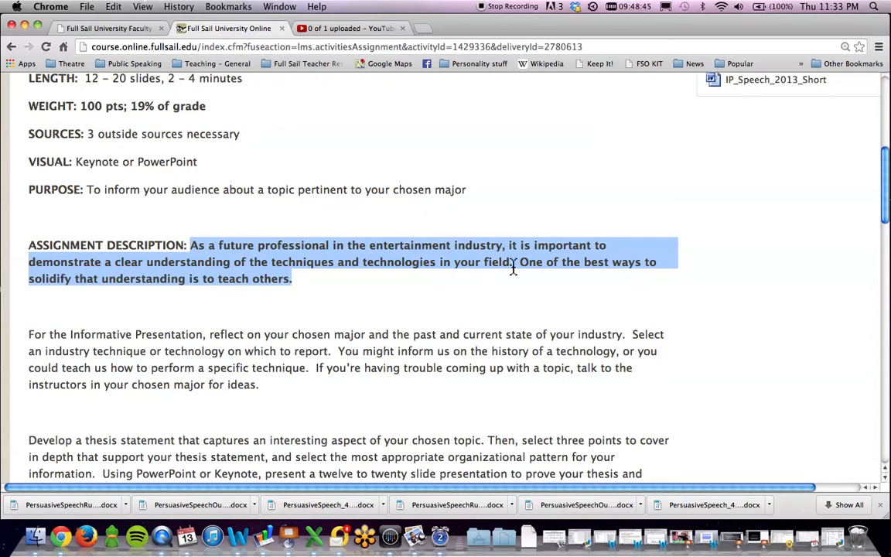
{"action": "left_click", "coordinate": [273, 262]}
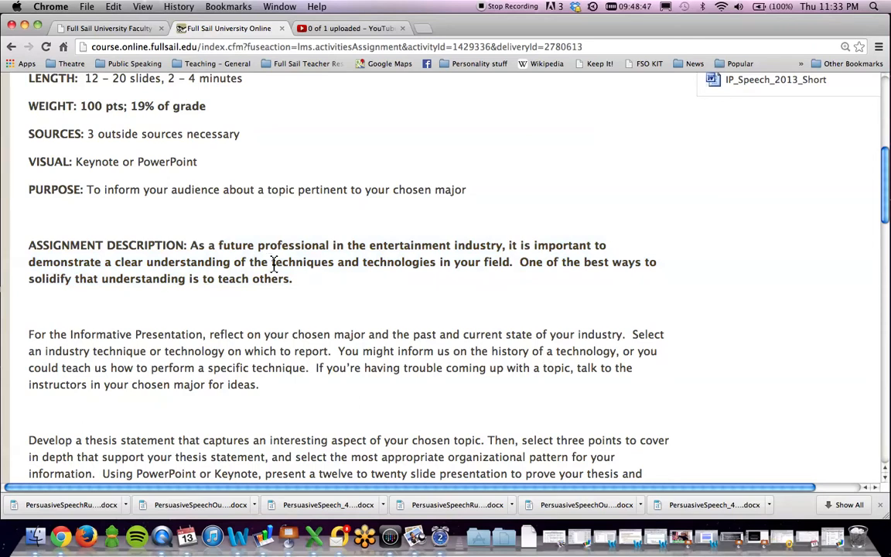
{"action": "left_click_drag", "start_coordinate": [271, 262], "coordinate": [513, 261]}
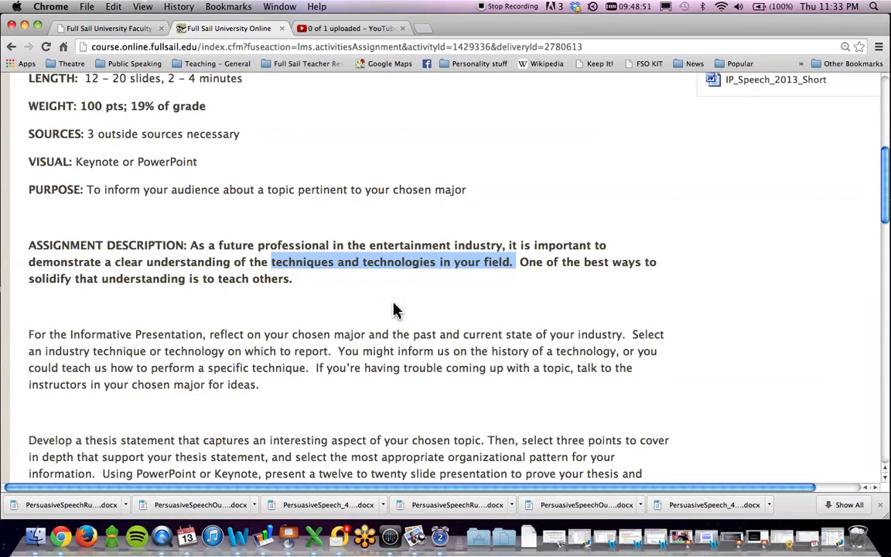
{"action": "mouse_move", "coordinate": [408, 291]}
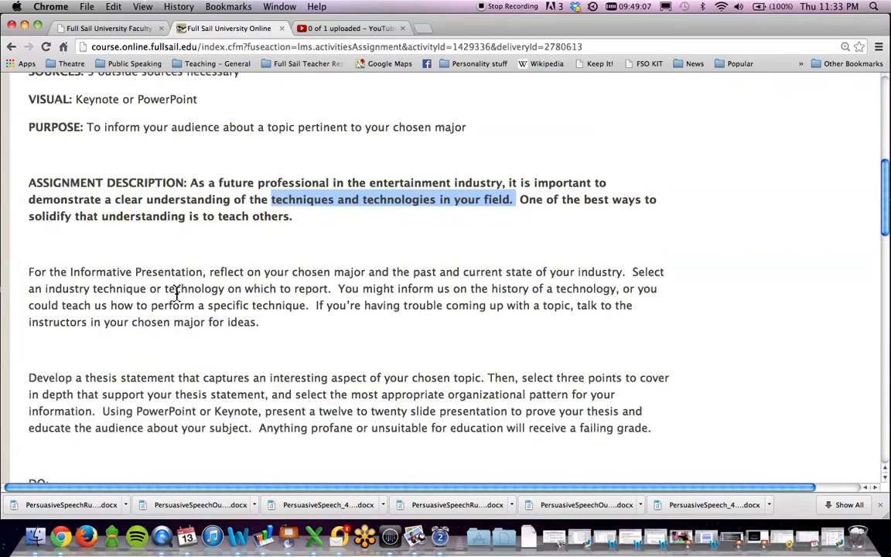
{"action": "mouse_move", "coordinate": [23, 281]}
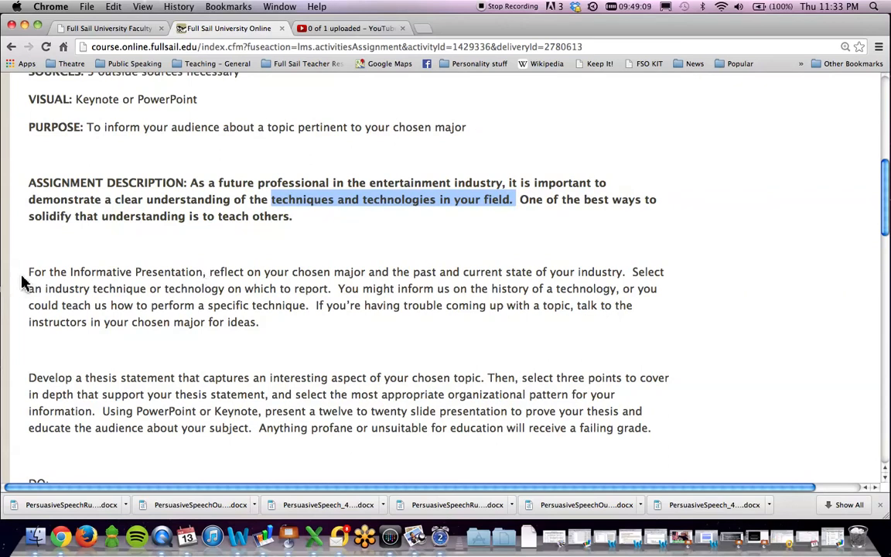
{"action": "mouse_move", "coordinate": [186, 294]}
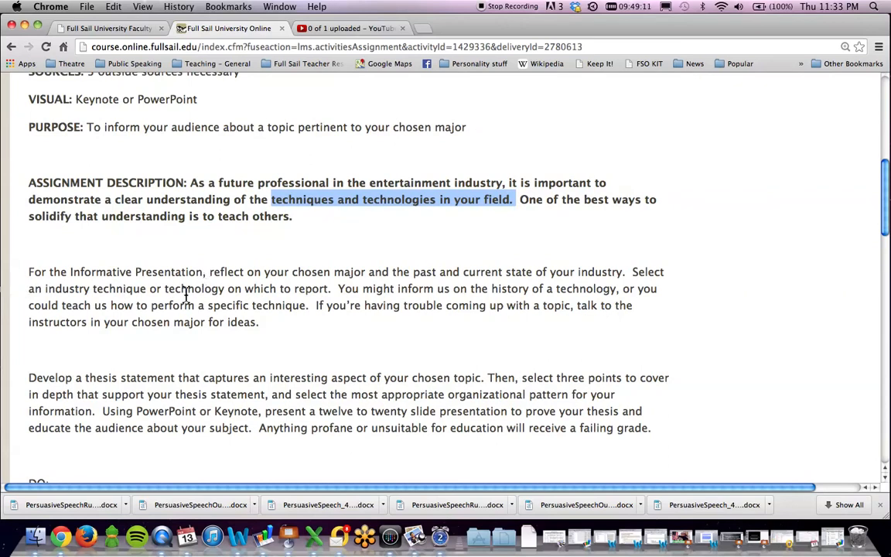
{"action": "mouse_move", "coordinate": [409, 331]}
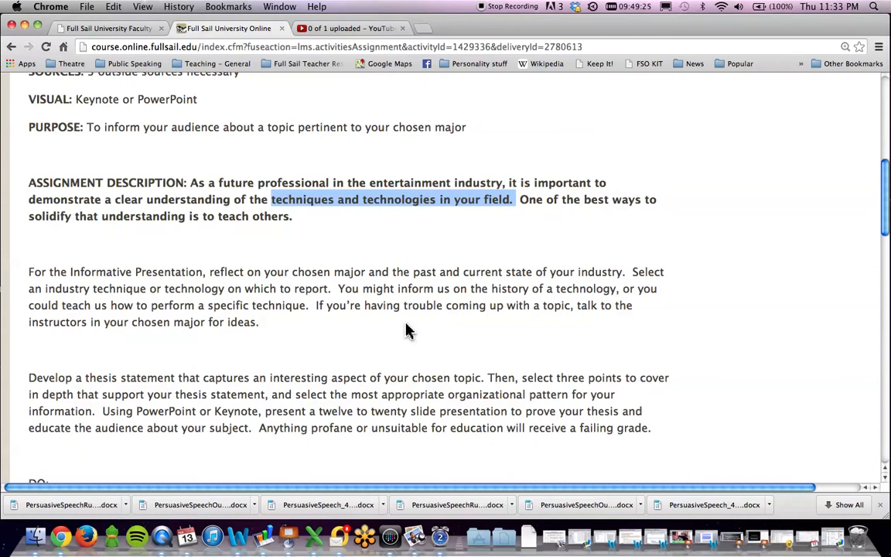
{"action": "mouse_move", "coordinate": [424, 342]}
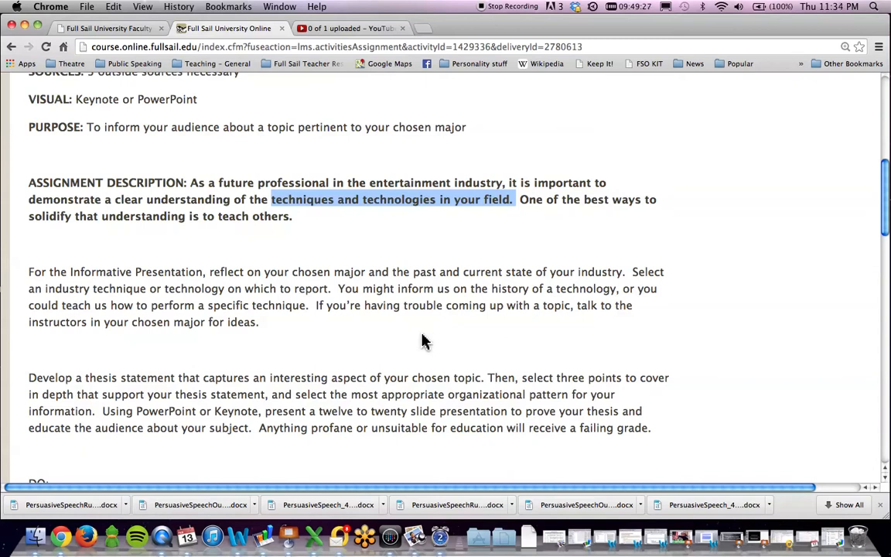
{"action": "mouse_move", "coordinate": [272, 336]}
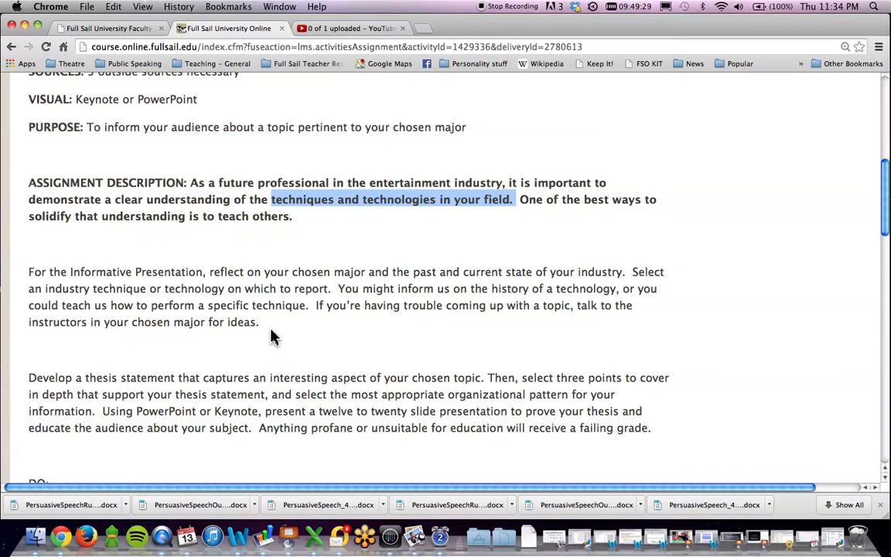
{"action": "mouse_move", "coordinate": [284, 342]}
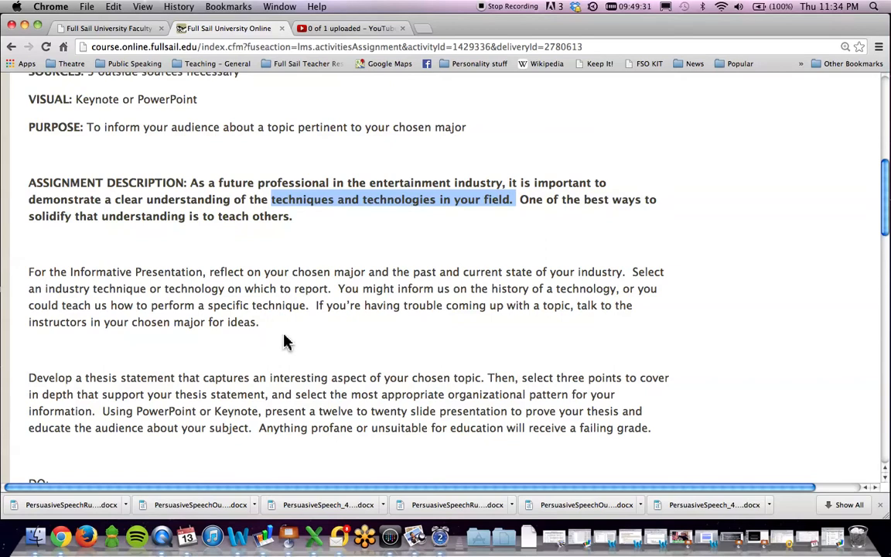
{"action": "mouse_move", "coordinate": [269, 328]}
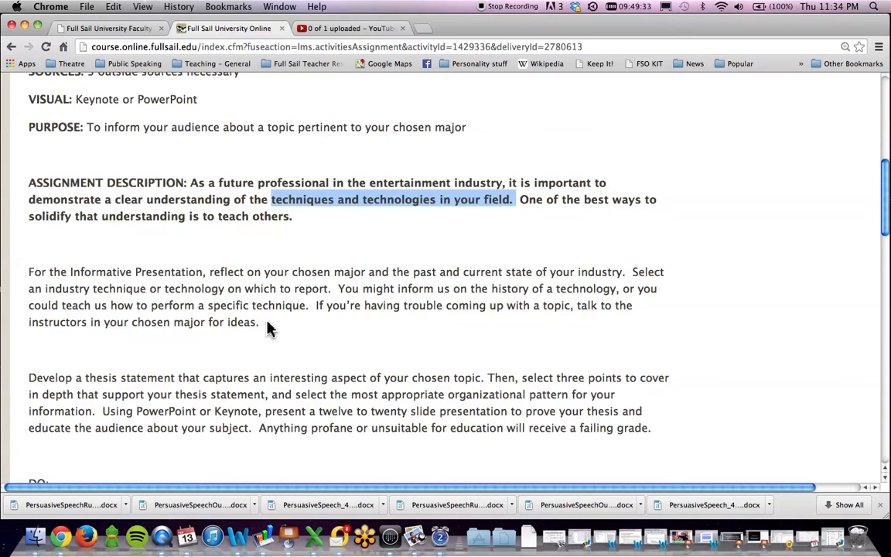
Step: Highlight the paragraph beginning 'For the Informative Presentation' about reflecting on your major
{"action": "left_click_drag", "start_coordinate": [28, 272], "coordinate": [260, 322]}
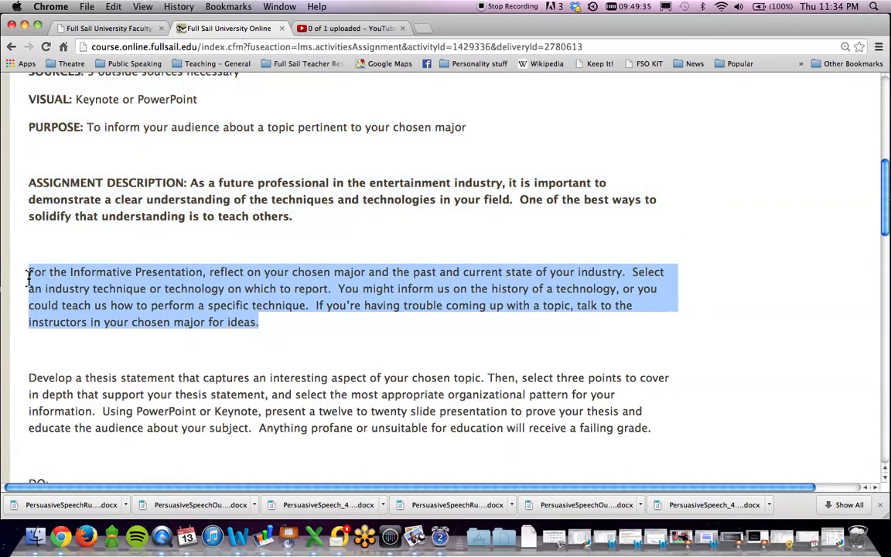
{"action": "mouse_move", "coordinate": [85, 305]}
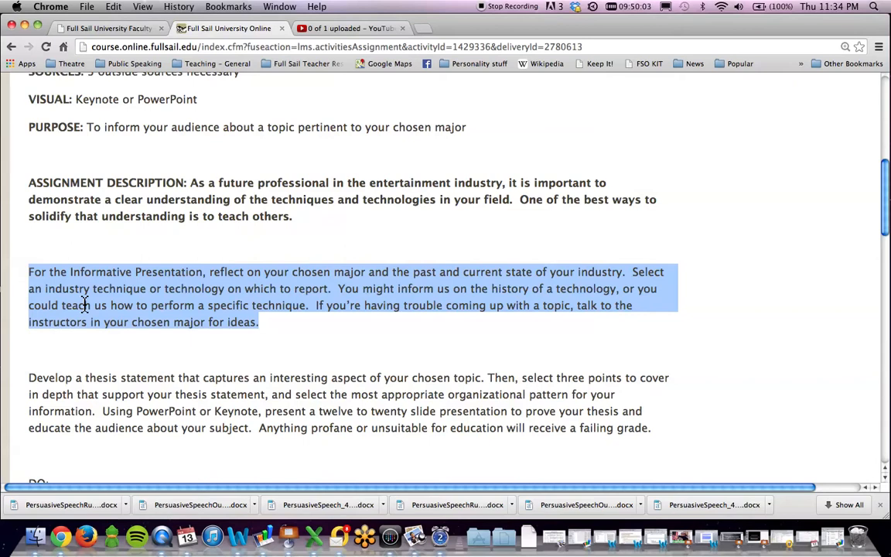
{"action": "mouse_move", "coordinate": [48, 384]}
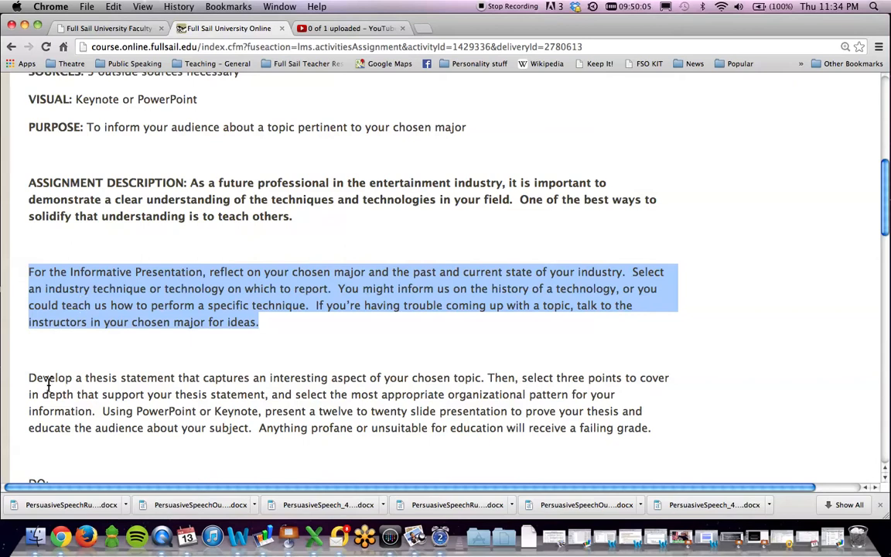
{"action": "mouse_move", "coordinate": [503, 189]}
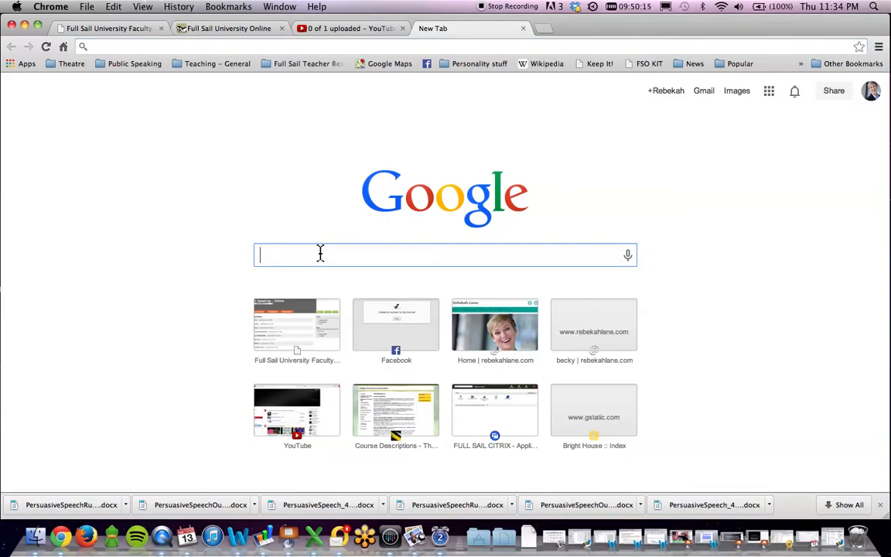
Step: Search Google for 'computer animation' from a new Chrome tab
{"action": "type", "text": "computer"}
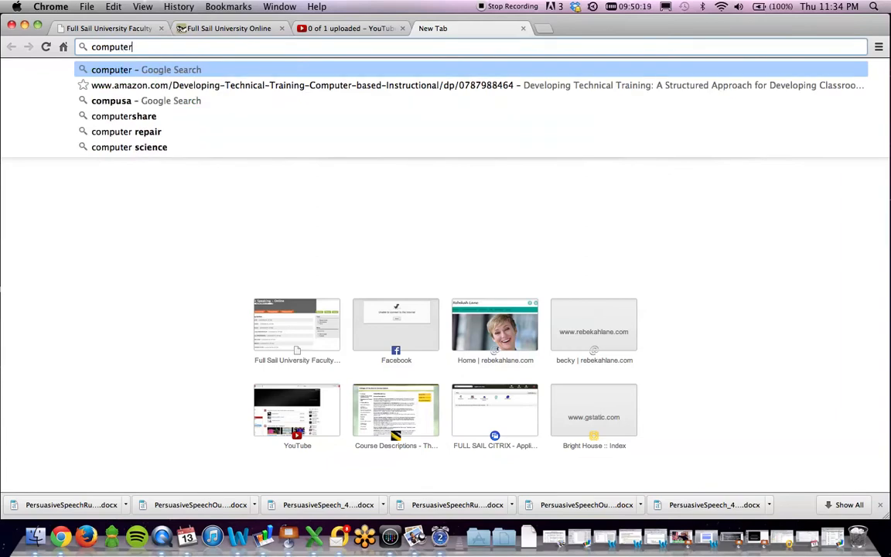
{"action": "type", "text": "anima"}
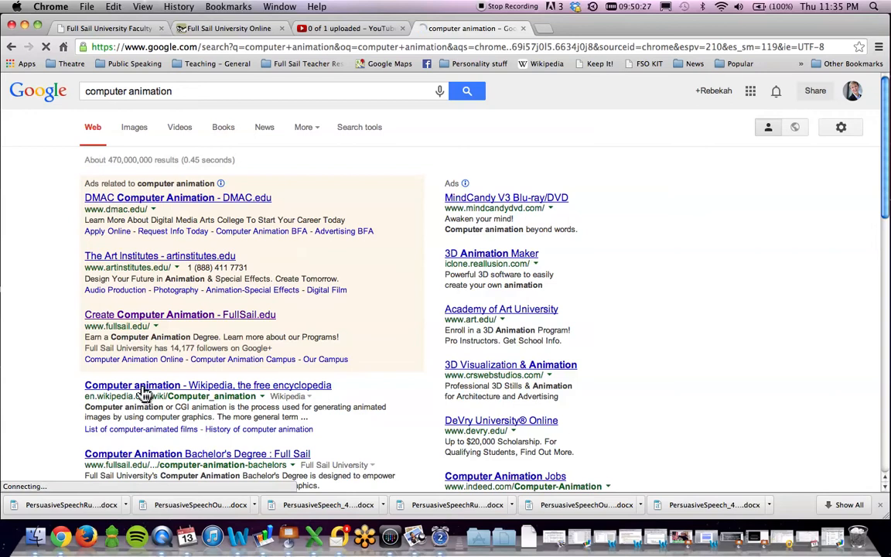
Step: Open the Wikipedia Computer animation article and jump to its History section
{"action": "left_click", "coordinate": [207, 384]}
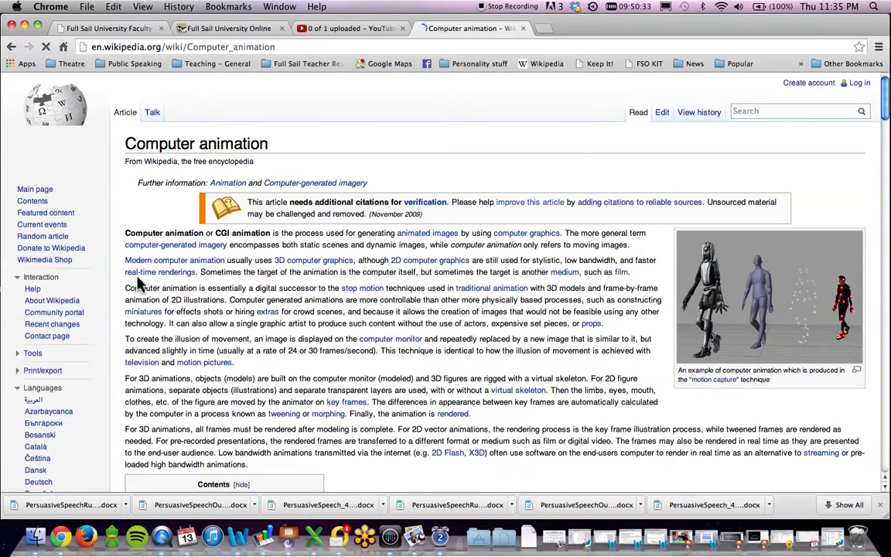
{"action": "scroll", "scroll_direction": "down", "scroll_amount": 3}
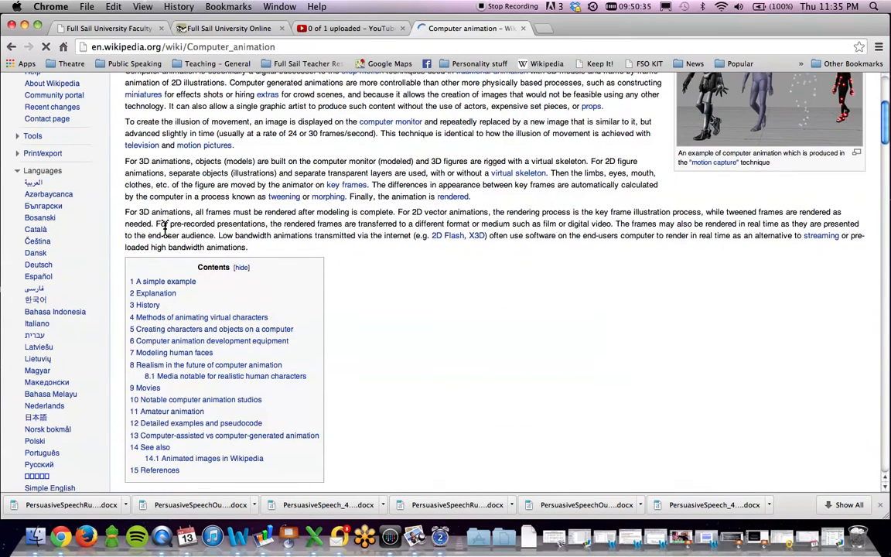
{"action": "scroll", "scroll_direction": "down", "scroll_amount": 3}
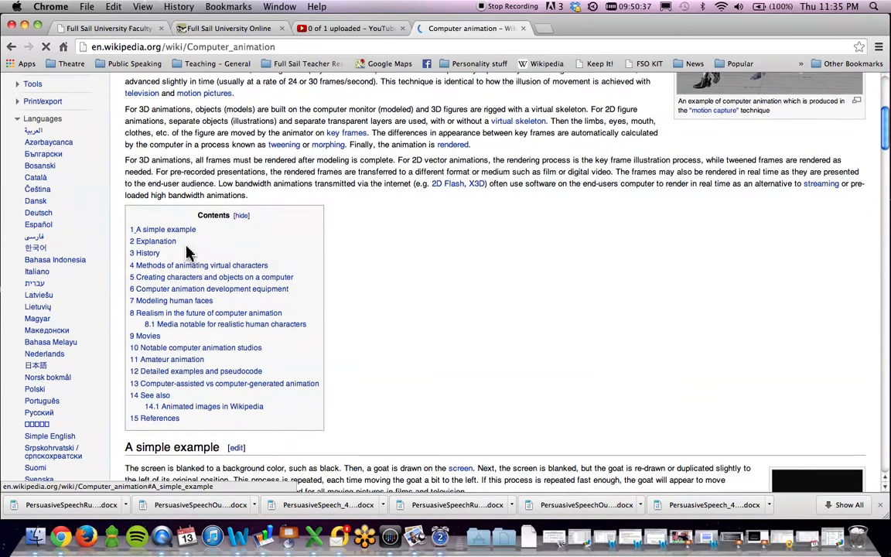
{"action": "left_click", "coordinate": [149, 254]}
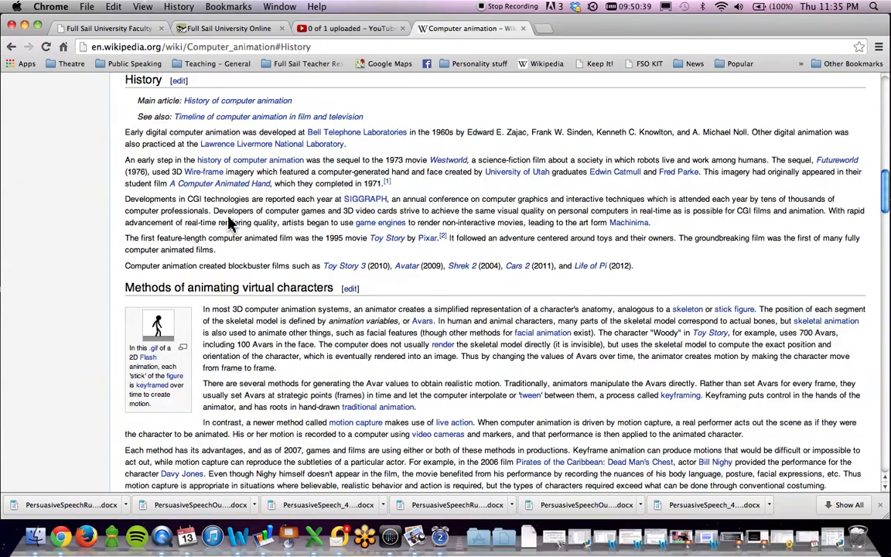
{"action": "scroll", "scroll_direction": "down", "scroll_amount": 3}
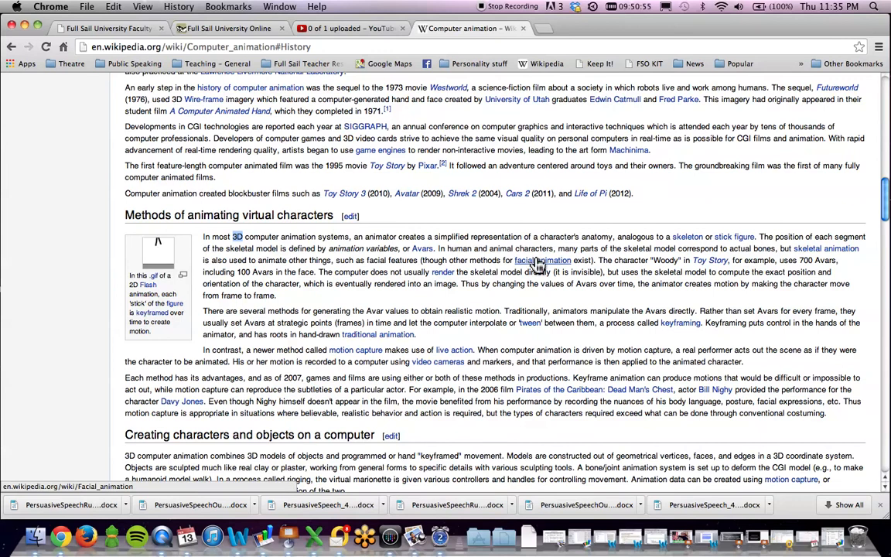
{"action": "mouse_move", "coordinate": [688, 236]}
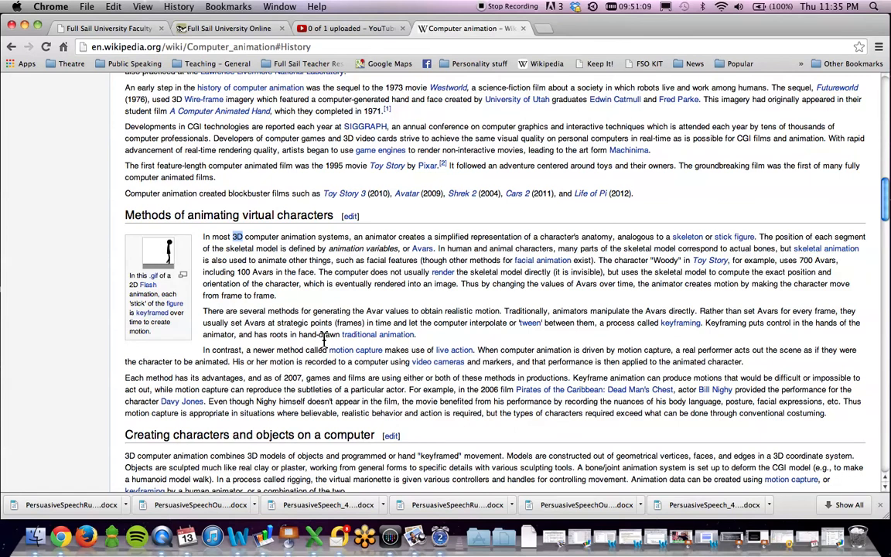
{"action": "mouse_move", "coordinate": [356, 350]}
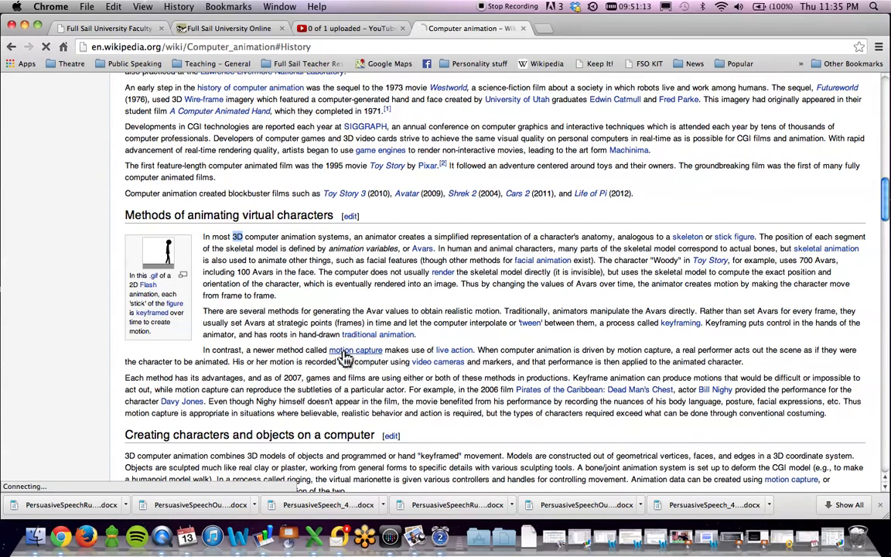
{"action": "left_click", "coordinate": [356, 350]}
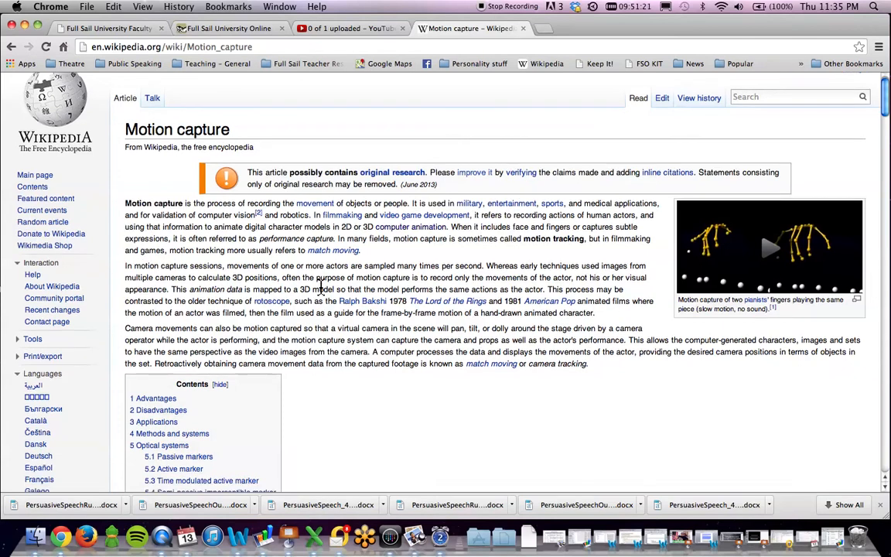
{"action": "scroll", "scroll_direction": "down", "scroll_amount": 3}
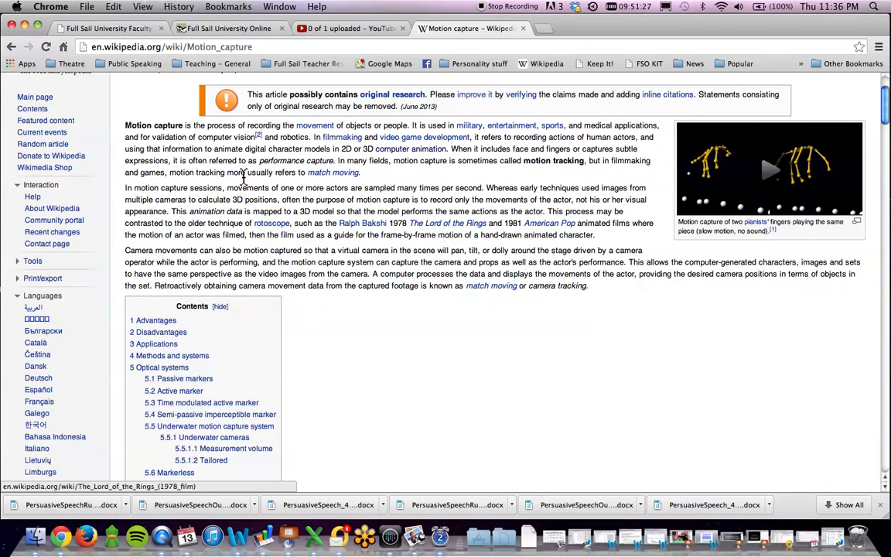
{"action": "mouse_move", "coordinate": [332, 173]}
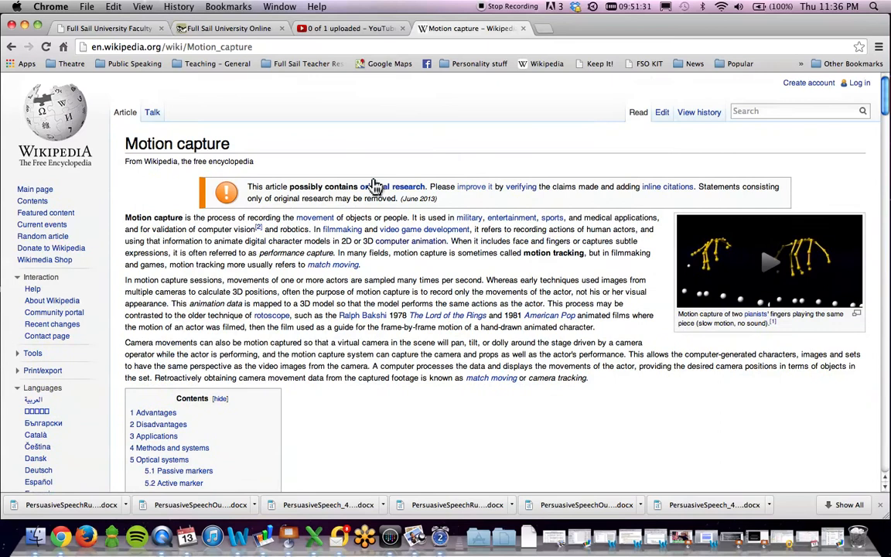
{"action": "mouse_move", "coordinate": [293, 269]}
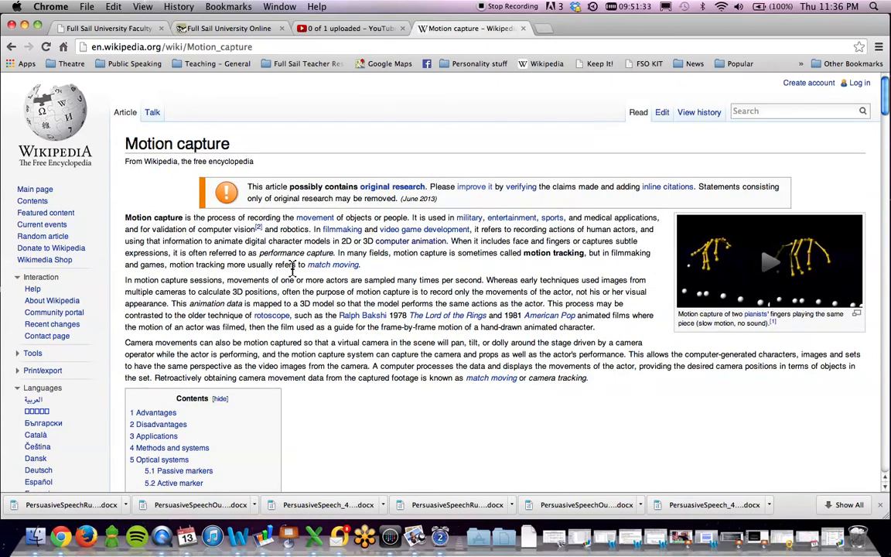
{"action": "mouse_move", "coordinate": [534, 232]}
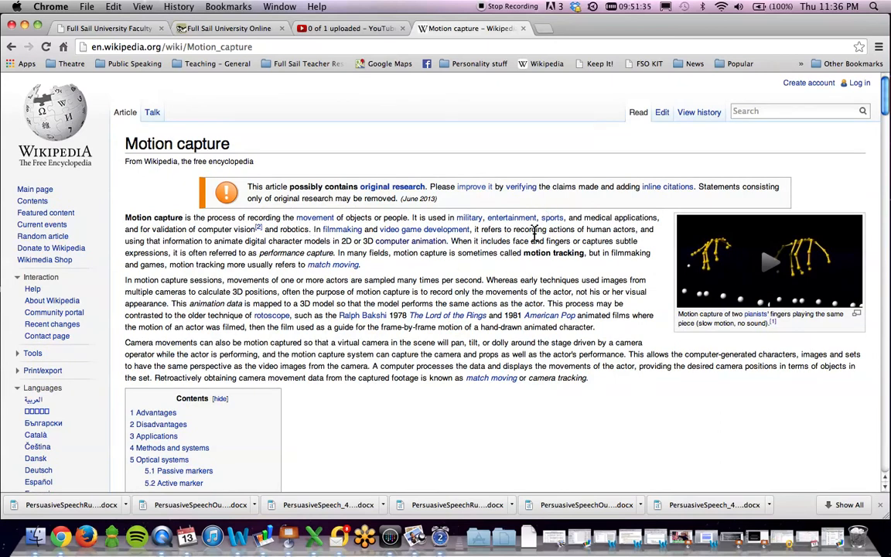
{"action": "mouse_move", "coordinate": [173, 247]}
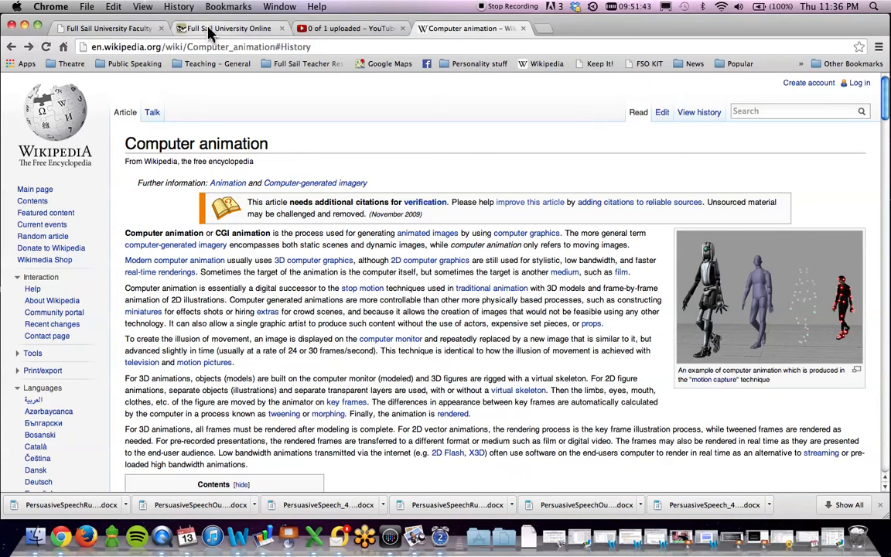
{"action": "left_click", "coordinate": [225, 28]}
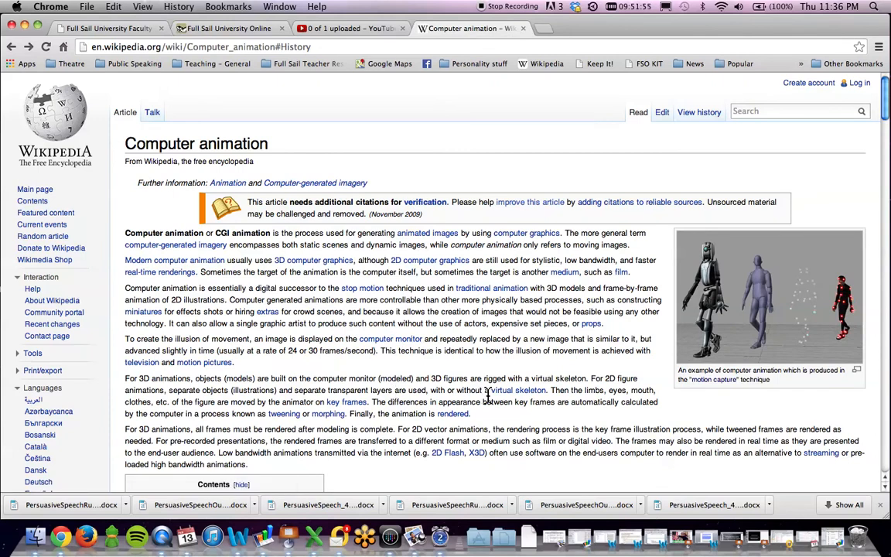
{"action": "mouse_move", "coordinate": [585, 391]}
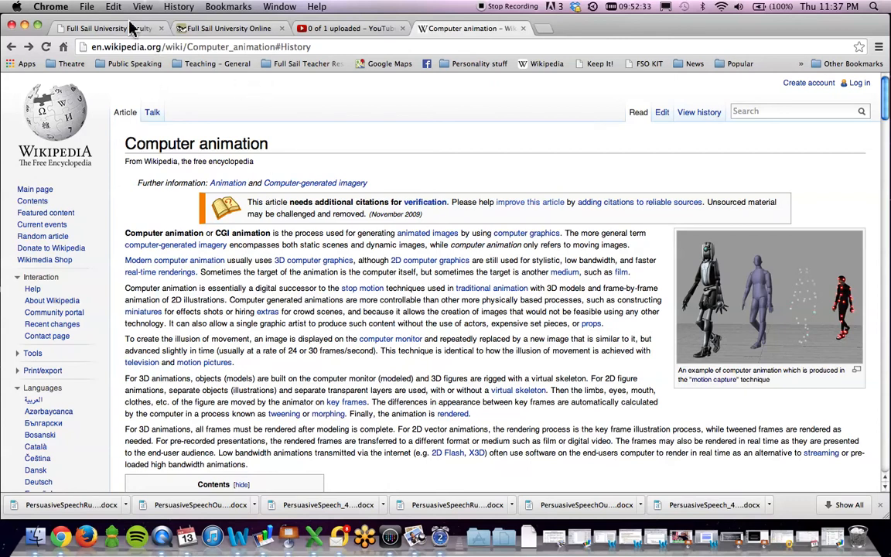
Step: Return to the assignment page tab and scroll to the DO list's testimonials bullet
{"action": "left_click", "coordinate": [224, 27]}
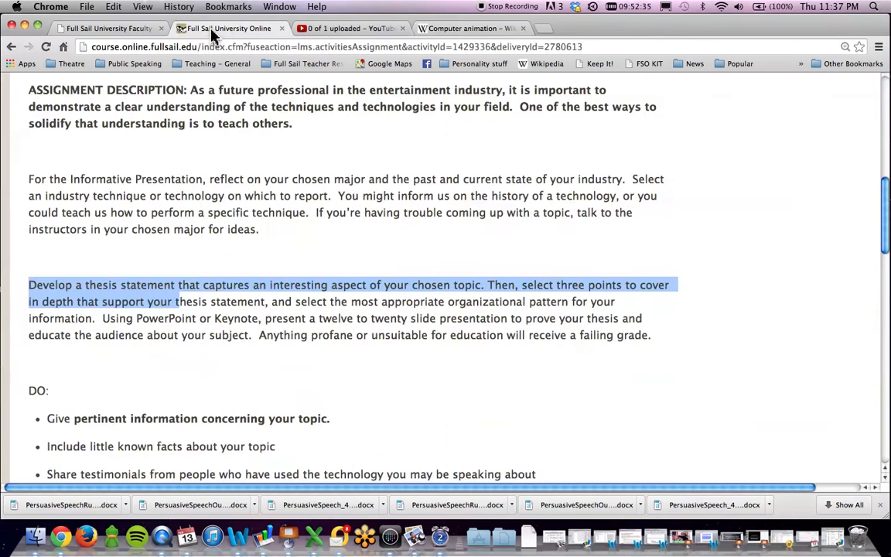
{"action": "mouse_move", "coordinate": [195, 302]}
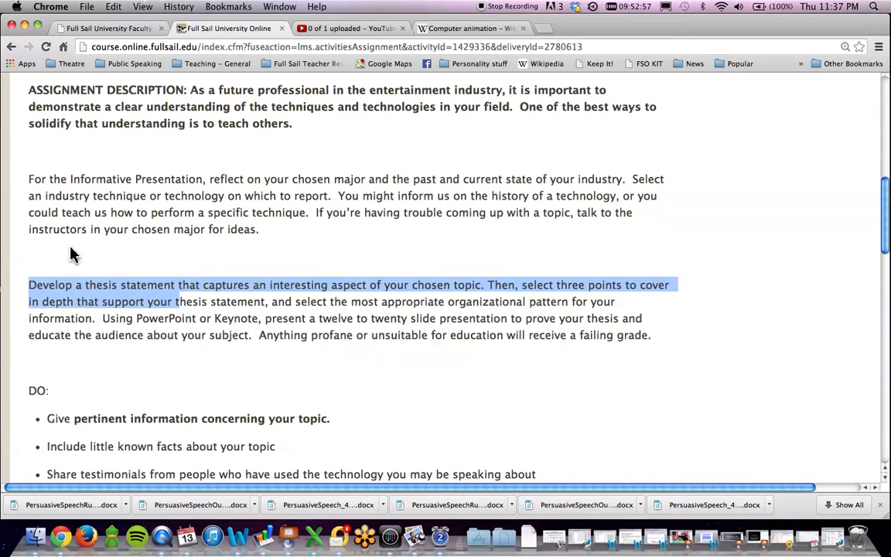
{"action": "scroll", "scroll_direction": "down", "scroll_amount": 3}
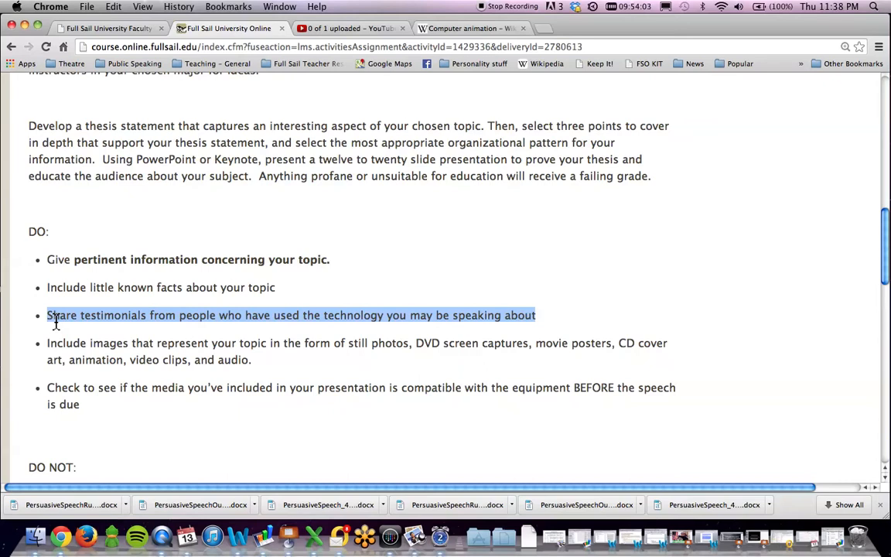
{"action": "mouse_move", "coordinate": [108, 325]}
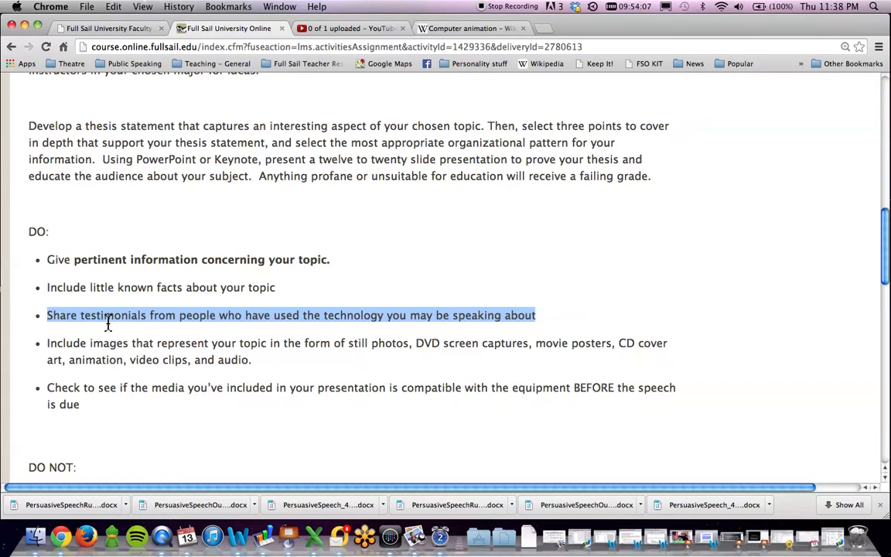
{"action": "mouse_move", "coordinate": [61, 348]}
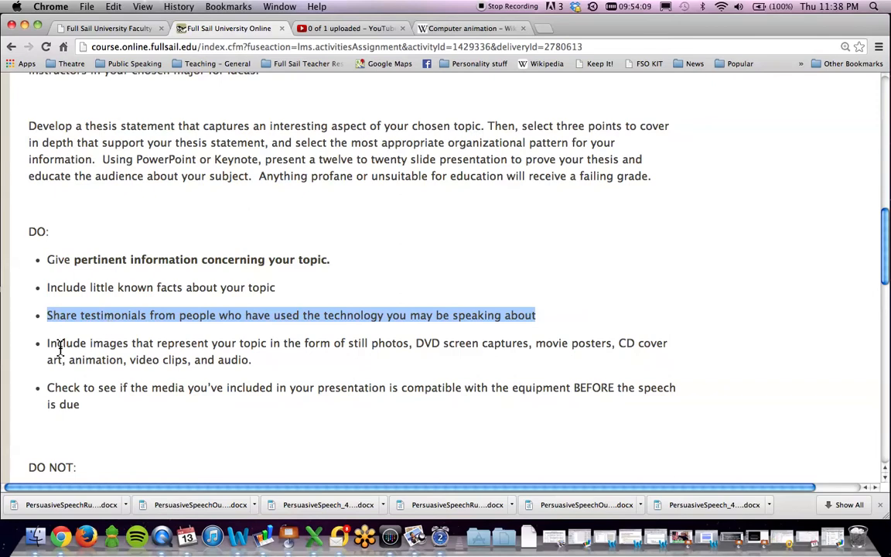
Step: Highlight 'Include images that represent your topic', clear it, and scroll to the DO NOT list
{"action": "left_click", "coordinate": [46, 344]}
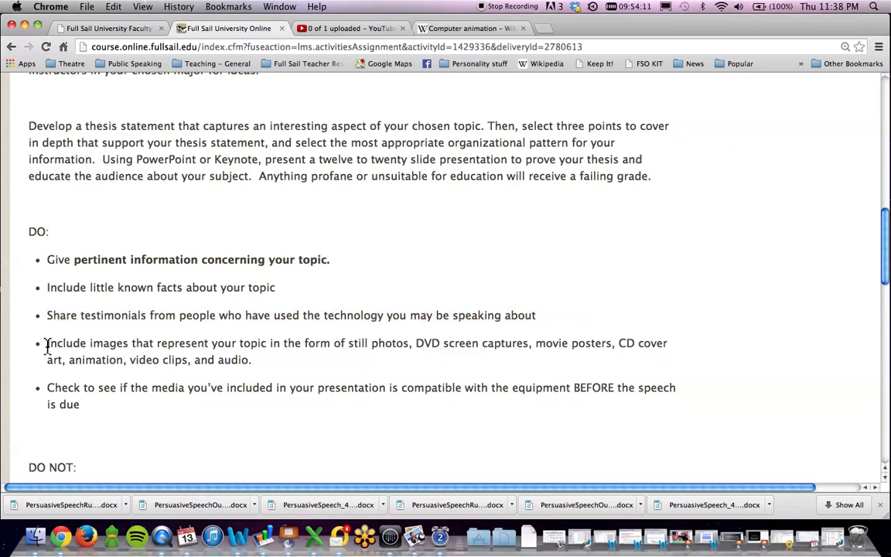
{"action": "left_click_drag", "start_coordinate": [46, 344], "coordinate": [269, 343]}
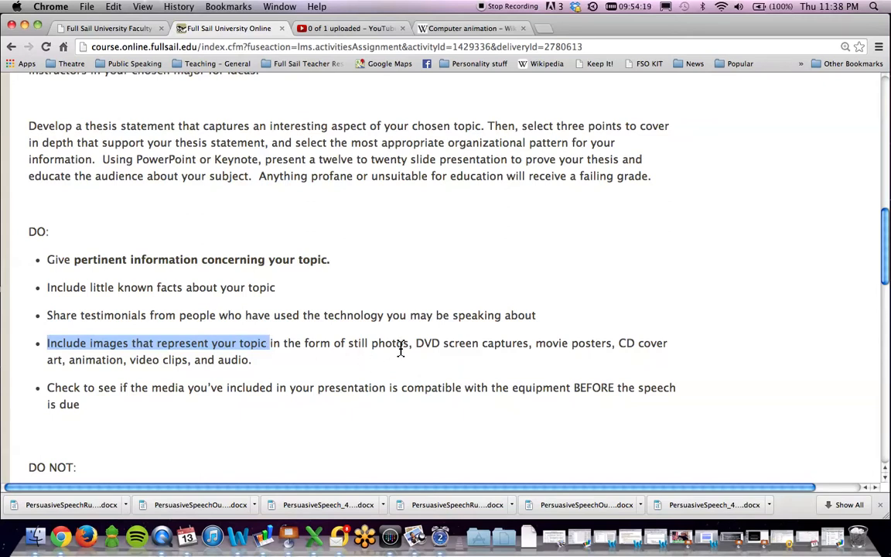
{"action": "mouse_move", "coordinate": [496, 351]}
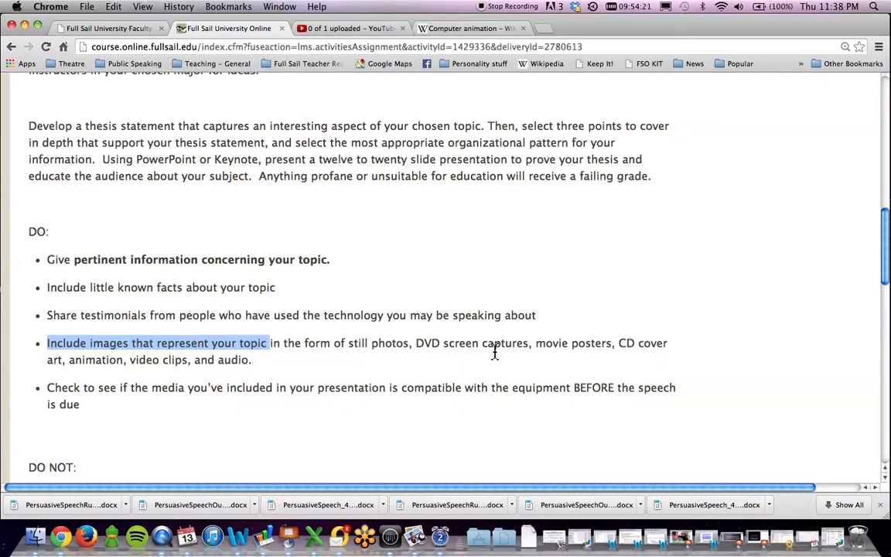
{"action": "mouse_move", "coordinate": [207, 364]}
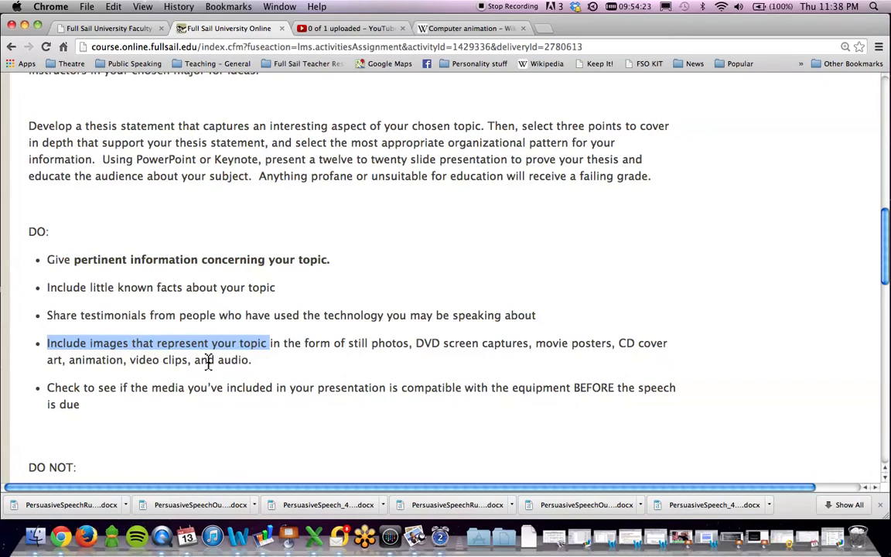
{"action": "left_click", "coordinate": [158, 359]}
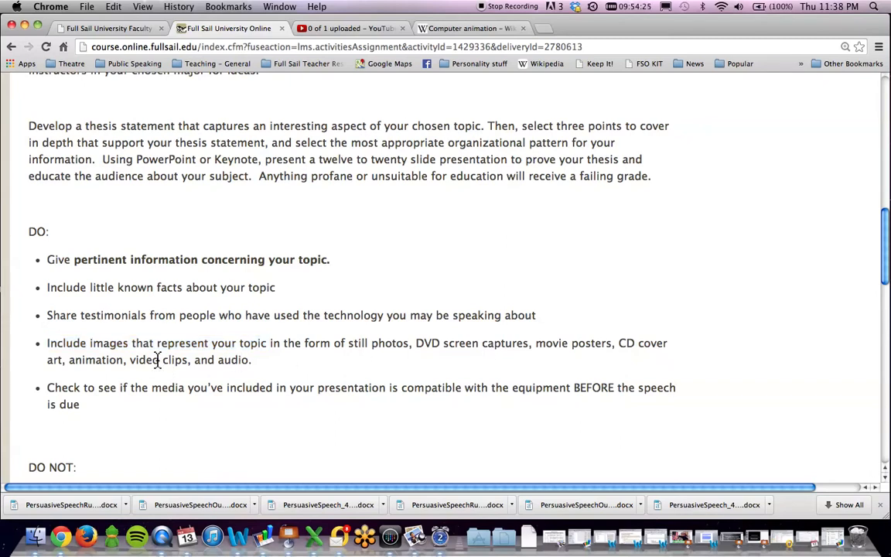
{"action": "mouse_move", "coordinate": [235, 359]}
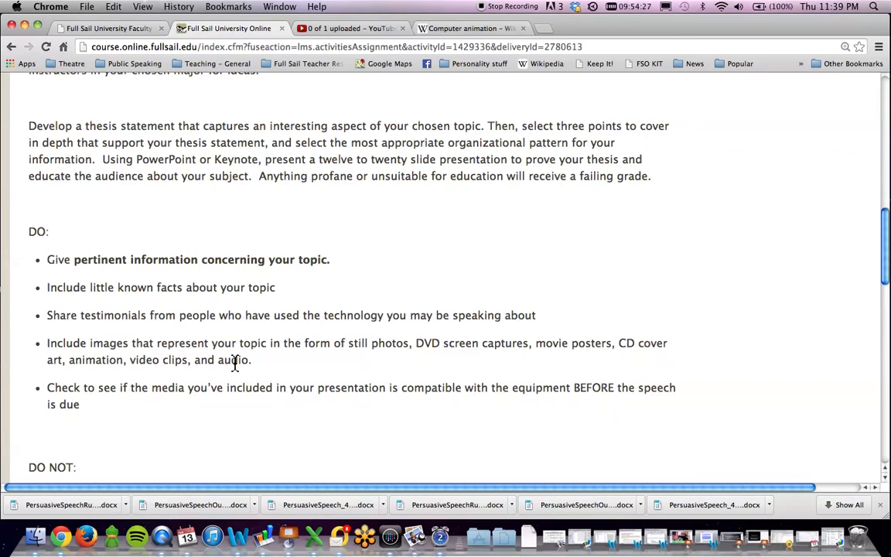
{"action": "mouse_move", "coordinate": [124, 424]}
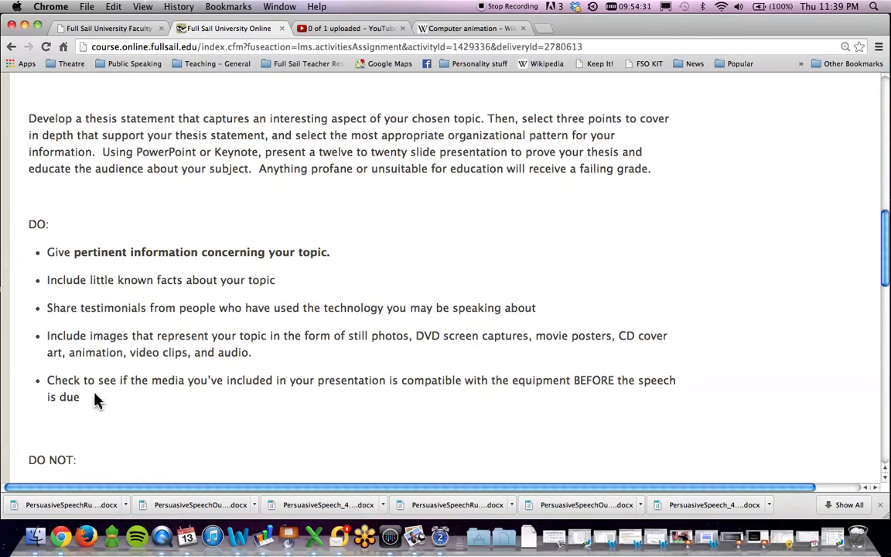
{"action": "mouse_move", "coordinate": [98, 442]}
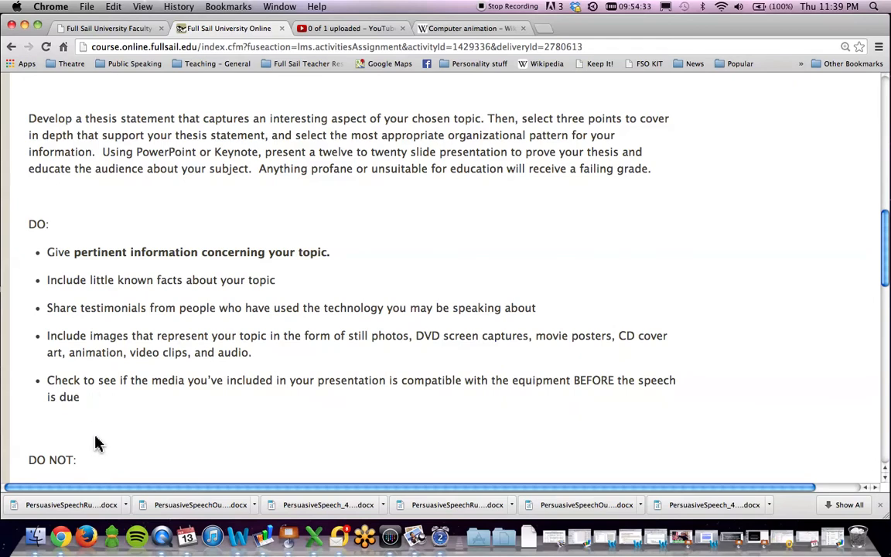
{"action": "scroll", "scroll_direction": "down", "scroll_amount": 3}
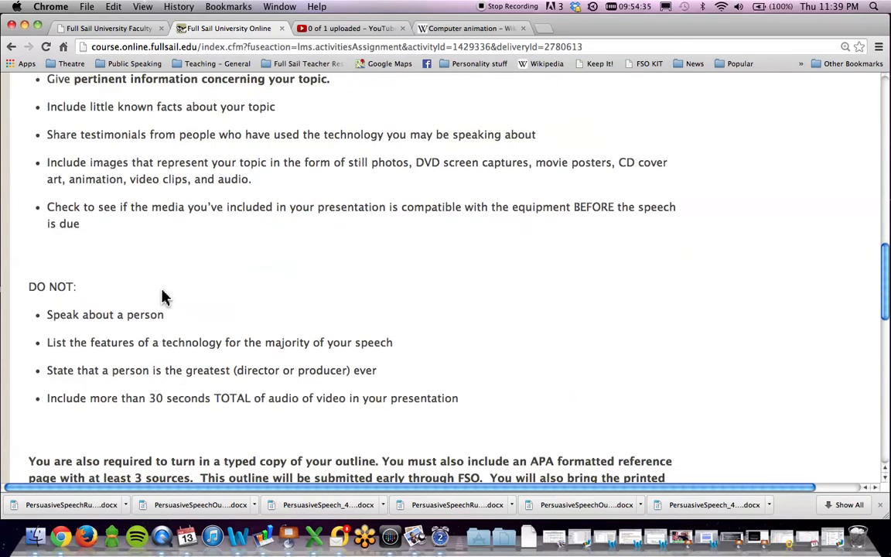
Step: Highlight the 'Speak about a person' rule and the typed/printed outline requirement sentences
{"action": "scroll", "scroll_direction": "down", "scroll_amount": 3}
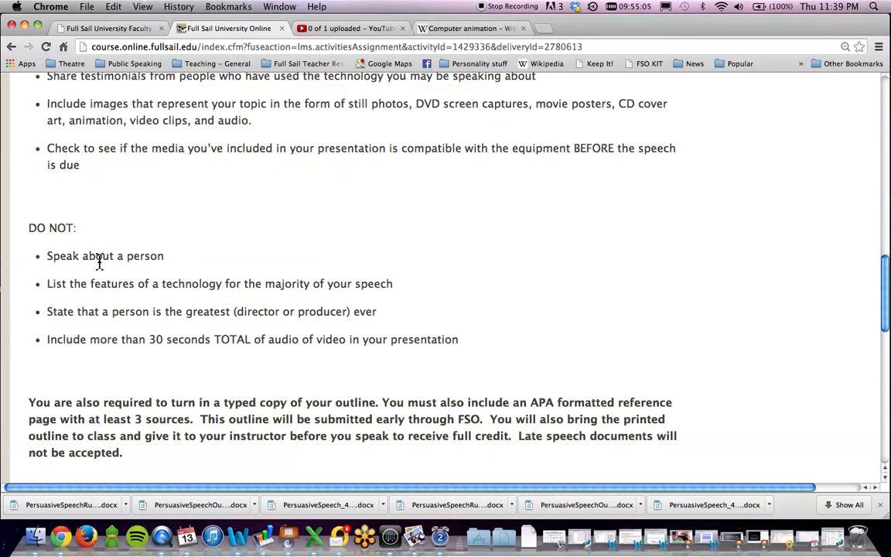
{"action": "triple_click", "coordinate": [106, 255]}
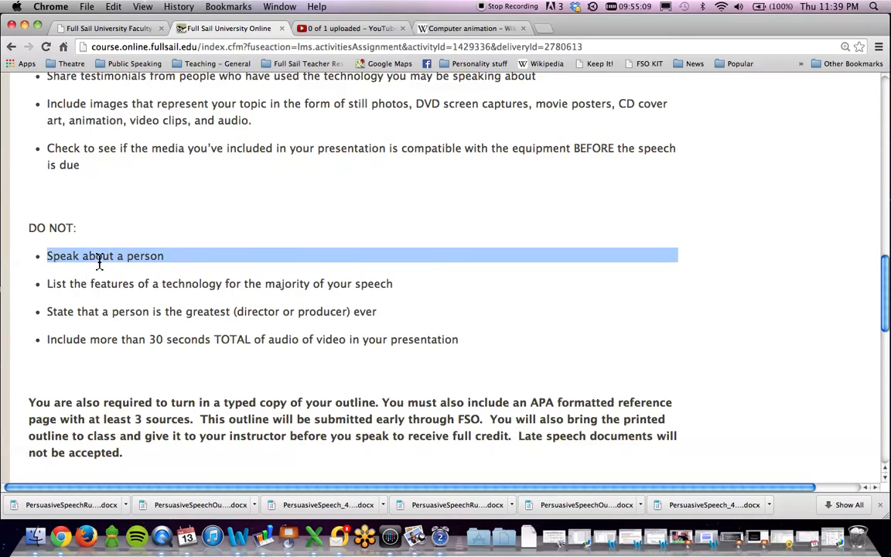
{"action": "mouse_move", "coordinate": [245, 303]}
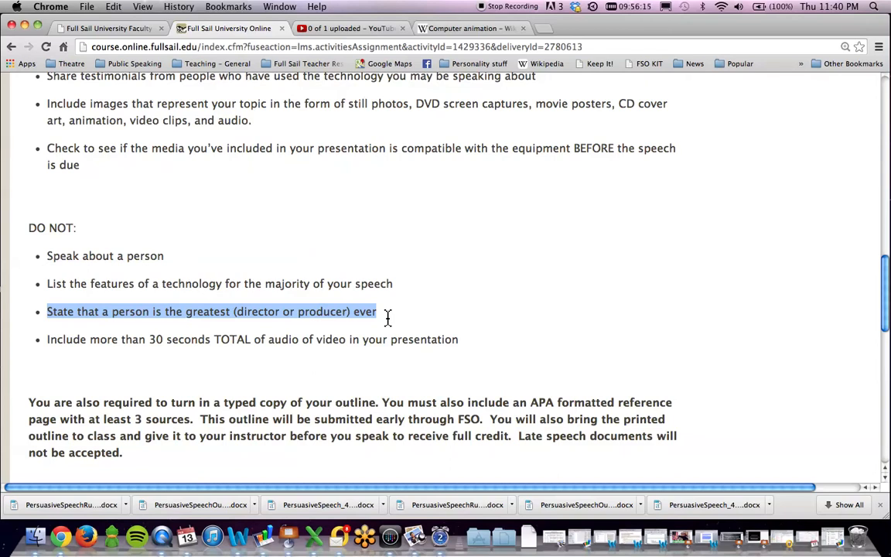
{"action": "mouse_move", "coordinate": [472, 347]}
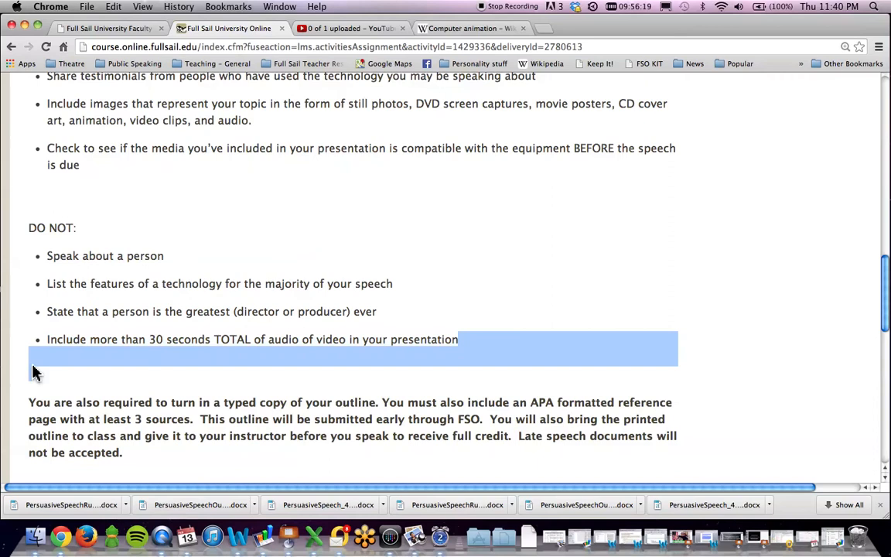
{"action": "scroll", "scroll_direction": "down", "scroll_amount": 3}
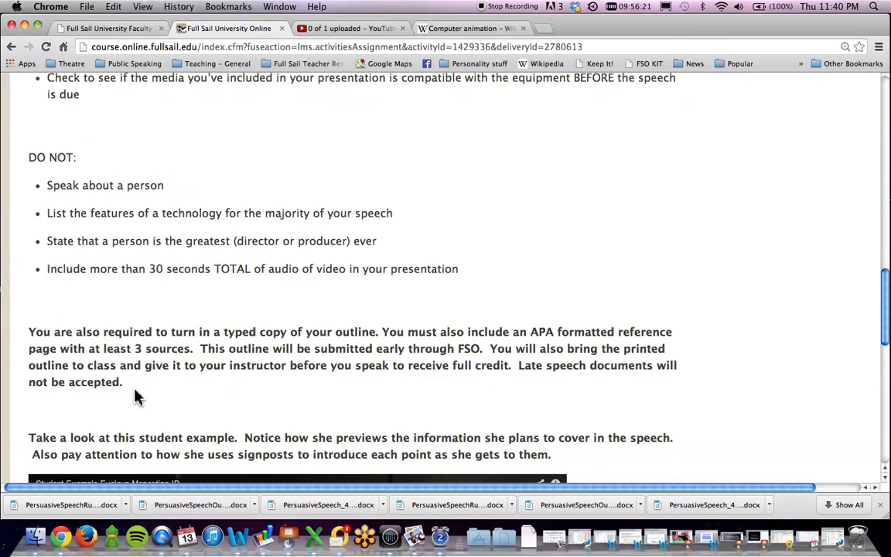
{"action": "left_click_drag", "start_coordinate": [28, 331], "coordinate": [123, 381]}
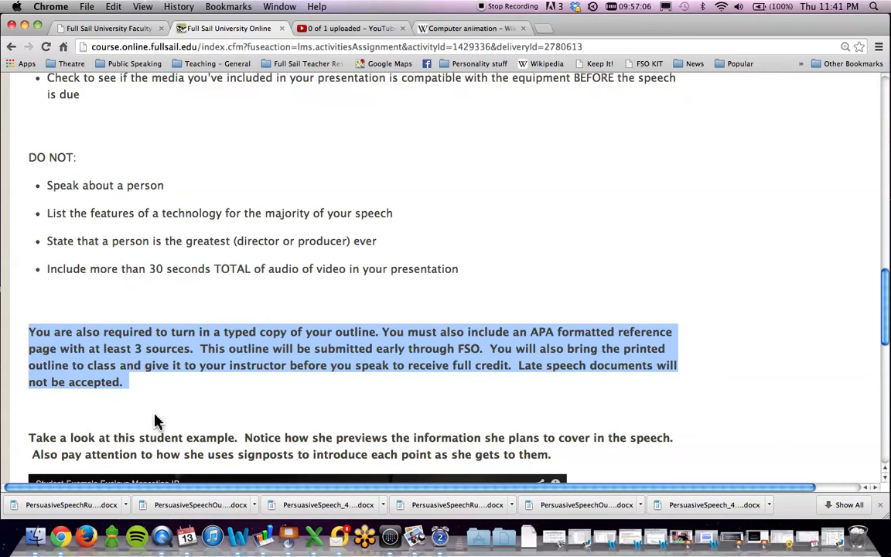
{"action": "mouse_move", "coordinate": [158, 408]}
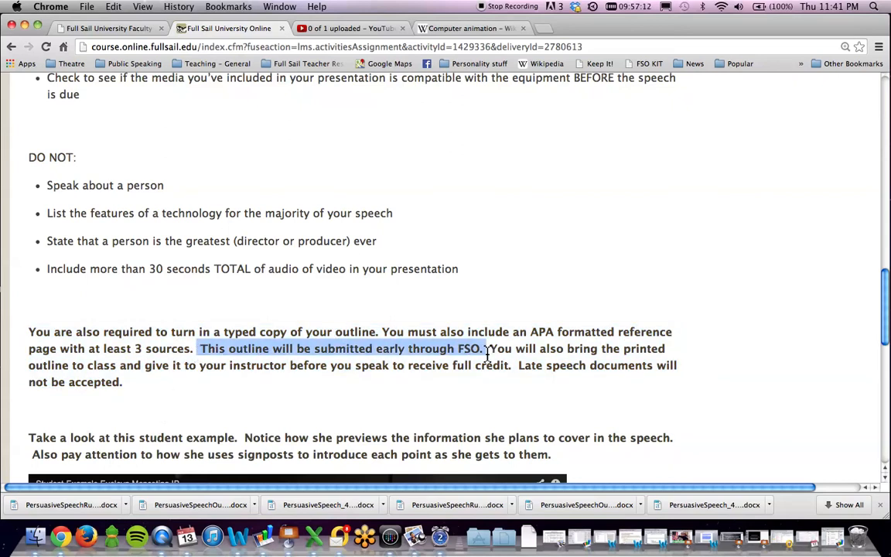
{"action": "left_click_drag", "start_coordinate": [486, 348], "coordinate": [121, 380]}
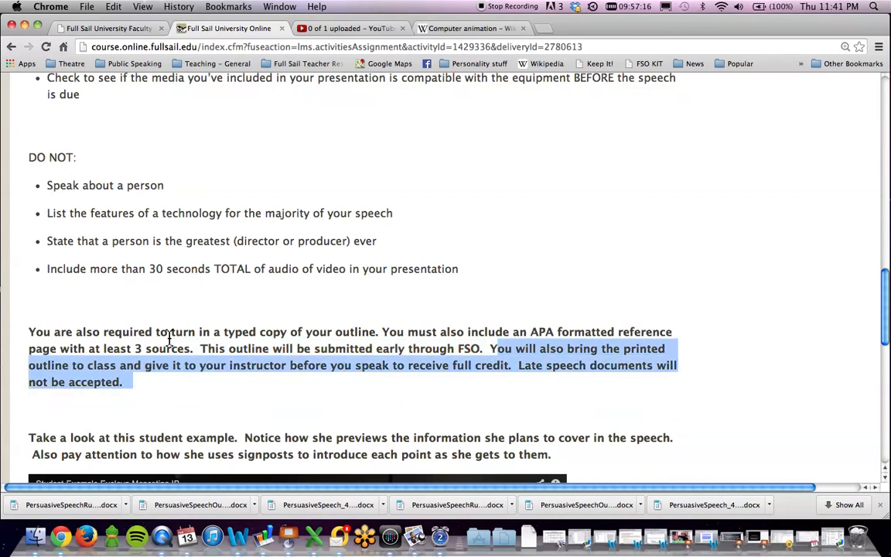
Step: Scroll past the student example video toward the Assets list for the IP_Outline worksheet
{"action": "scroll", "scroll_direction": "down", "scroll_amount": 3}
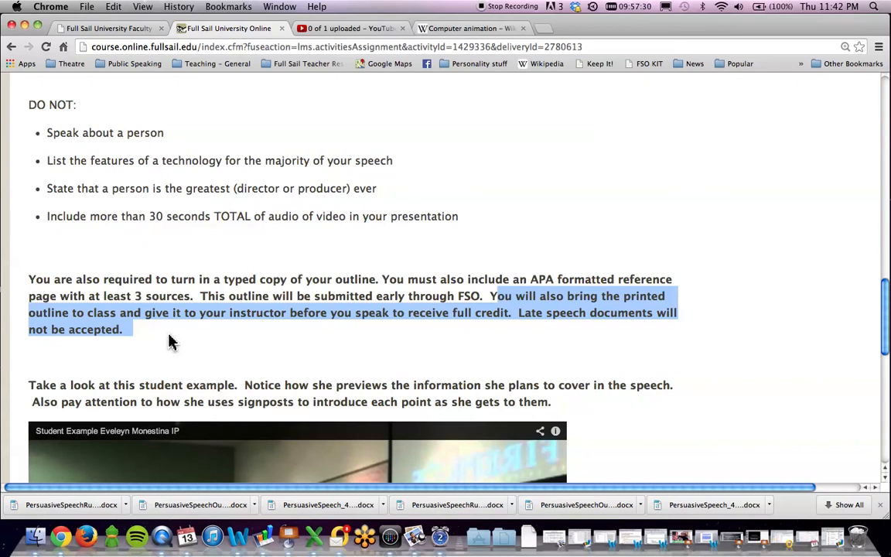
{"action": "scroll", "scroll_direction": "down", "scroll_amount": 3}
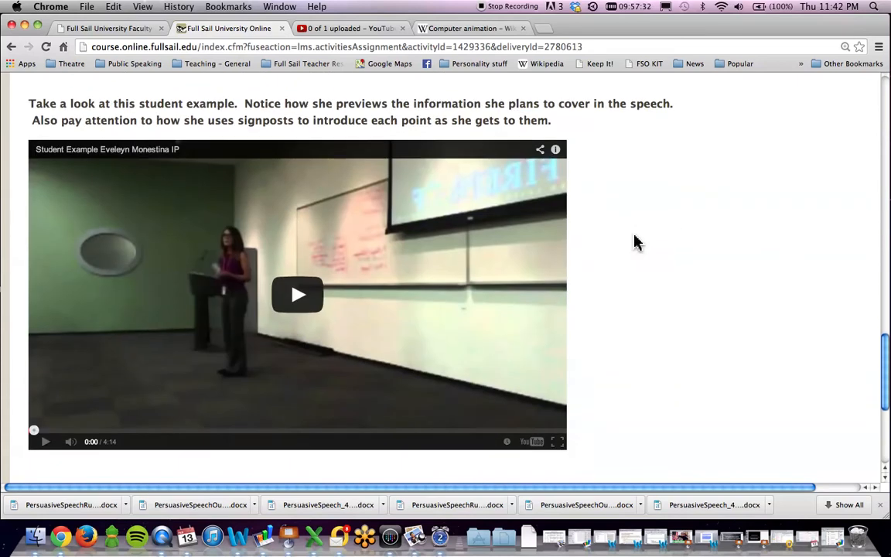
{"action": "mouse_move", "coordinate": [505, 260]}
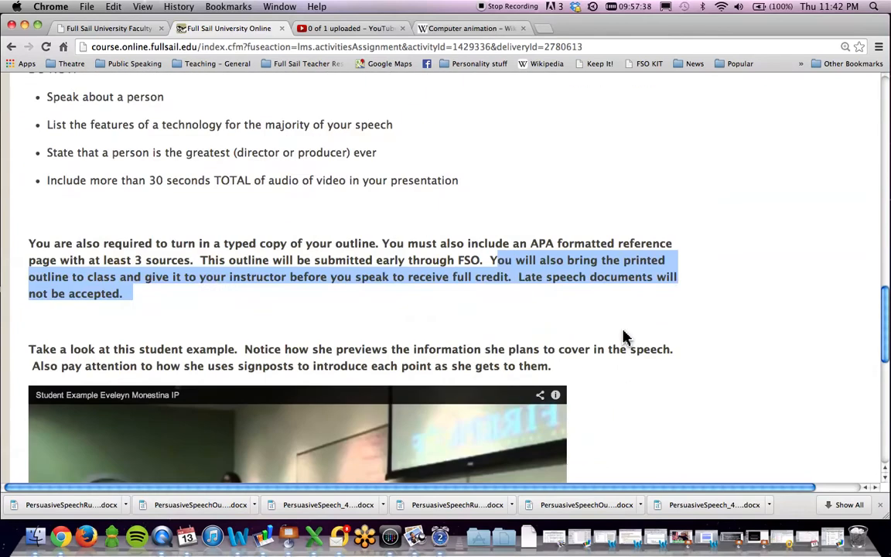
{"action": "scroll", "scroll_direction": "down", "scroll_amount": 3}
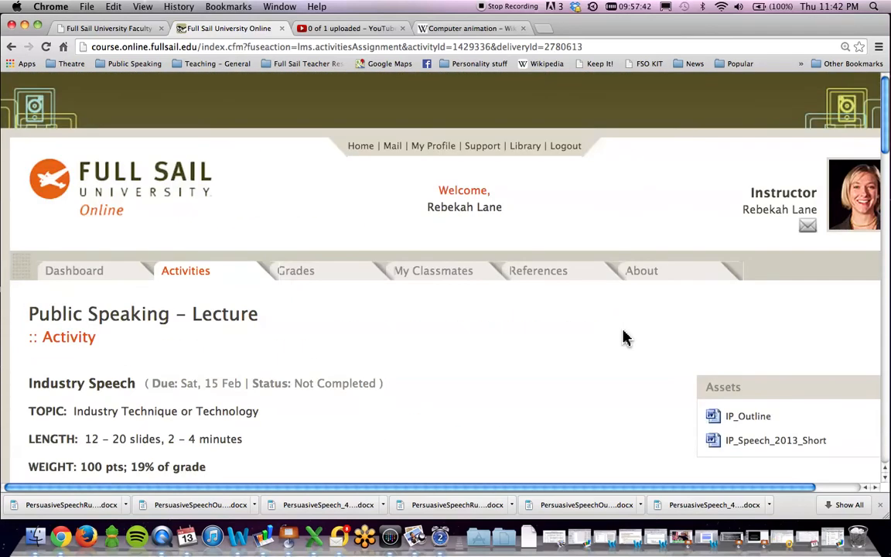
{"action": "scroll", "scroll_direction": "down", "scroll_amount": 3}
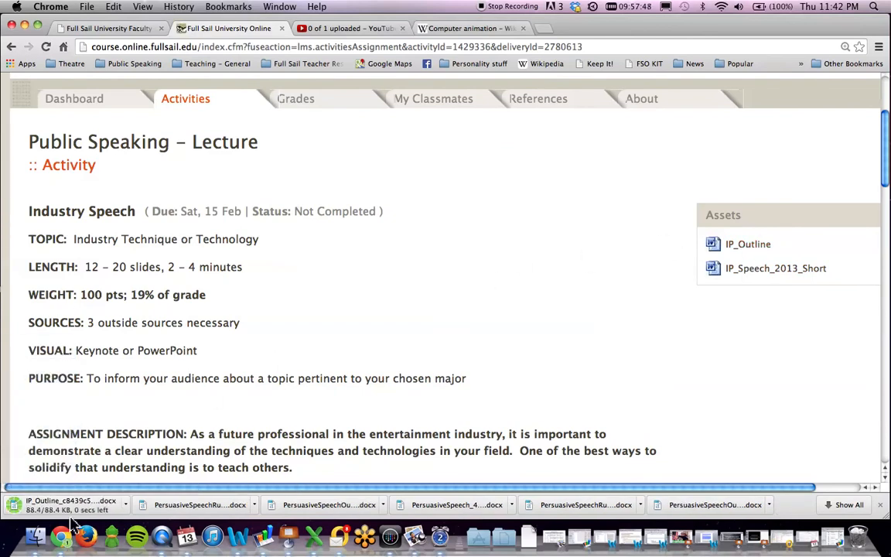
Step: Open the downloaded IP_Outline worksheet in Word and highlight the Preview item's description
{"action": "left_click", "coordinate": [70, 504]}
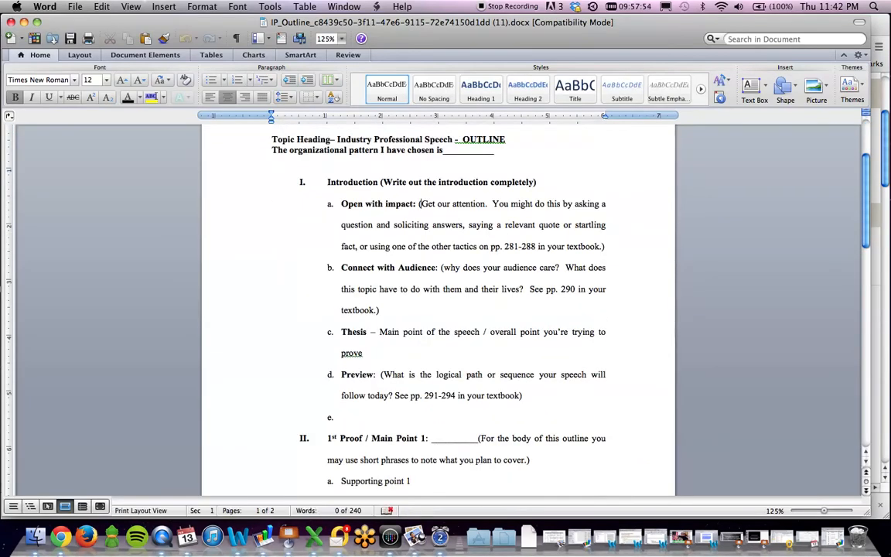
{"action": "left_click_drag", "start_coordinate": [417, 204], "coordinate": [605, 246]}
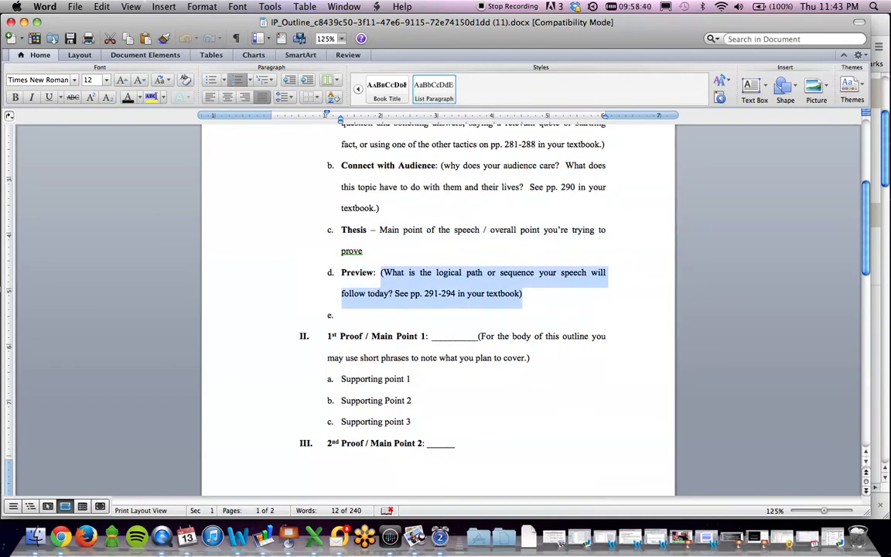
{"action": "scroll", "scroll_direction": "down", "scroll_amount": 3}
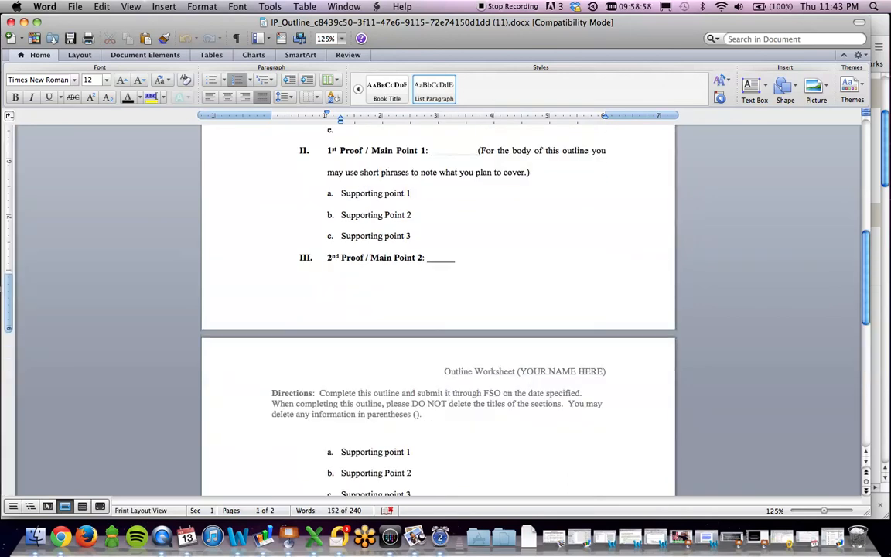
{"action": "scroll", "scroll_direction": "down", "scroll_amount": 3}
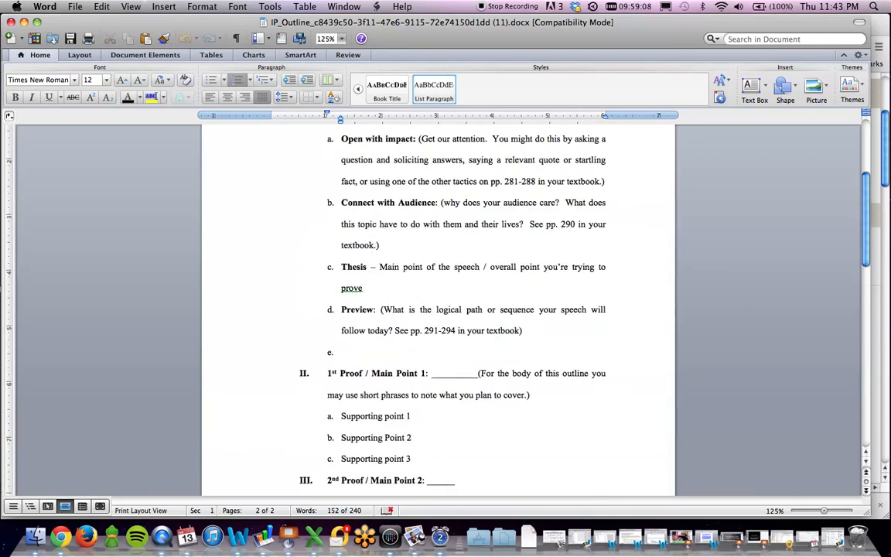
{"action": "scroll", "scroll_direction": "down", "scroll_amount": 3}
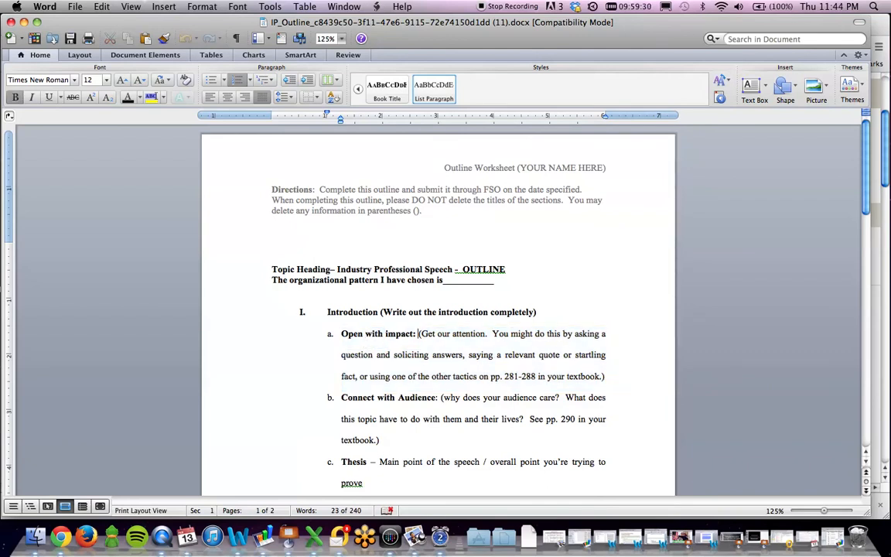
Step: Highlight the Open with Impact description and review down to the References section
{"action": "left_click_drag", "start_coordinate": [421, 334], "coordinate": [626, 379]}
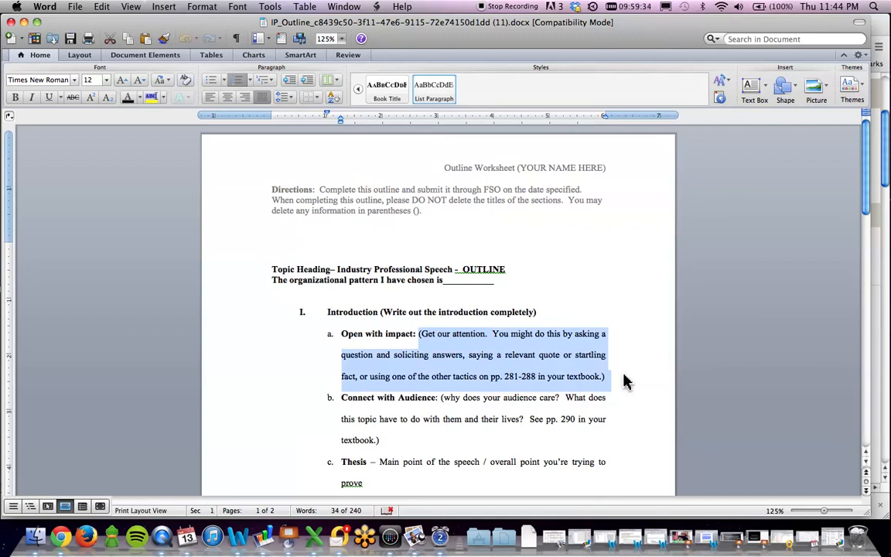
{"action": "mouse_move", "coordinate": [616, 386]}
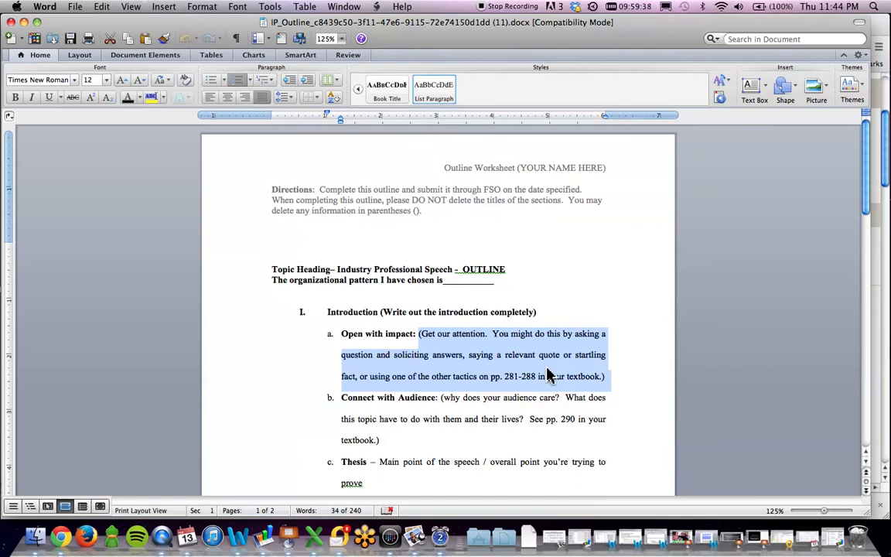
{"action": "scroll", "scroll_direction": "down", "scroll_amount": 3}
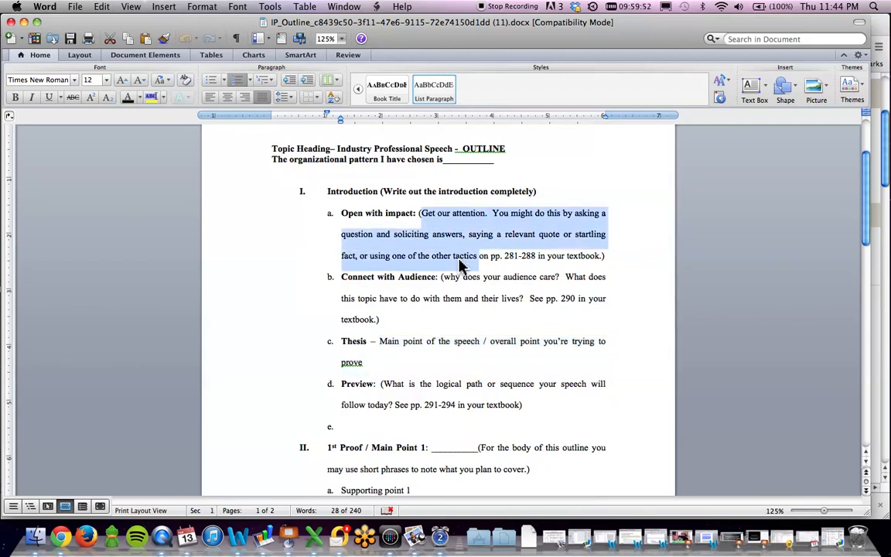
{"action": "scroll", "scroll_direction": "down", "scroll_amount": 3}
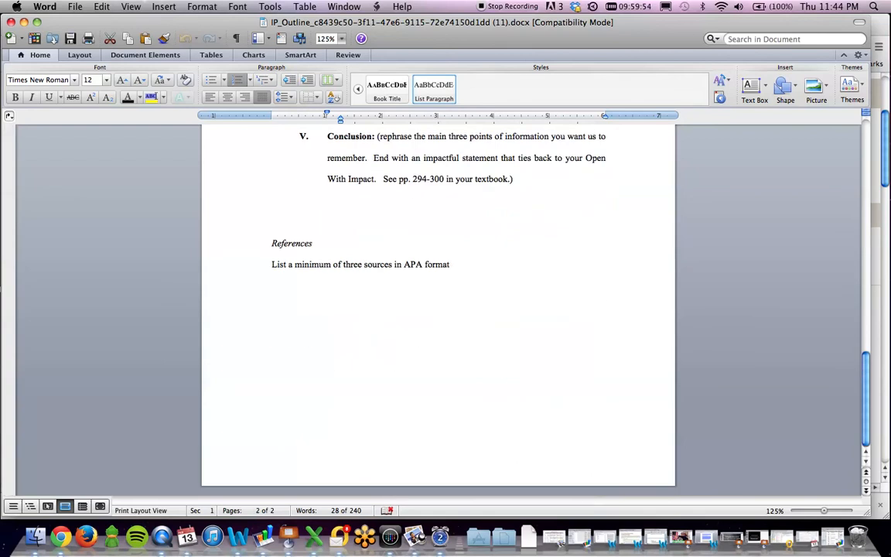
{"action": "left_click_drag", "start_coordinate": [366, 263], "coordinate": [449, 264]}
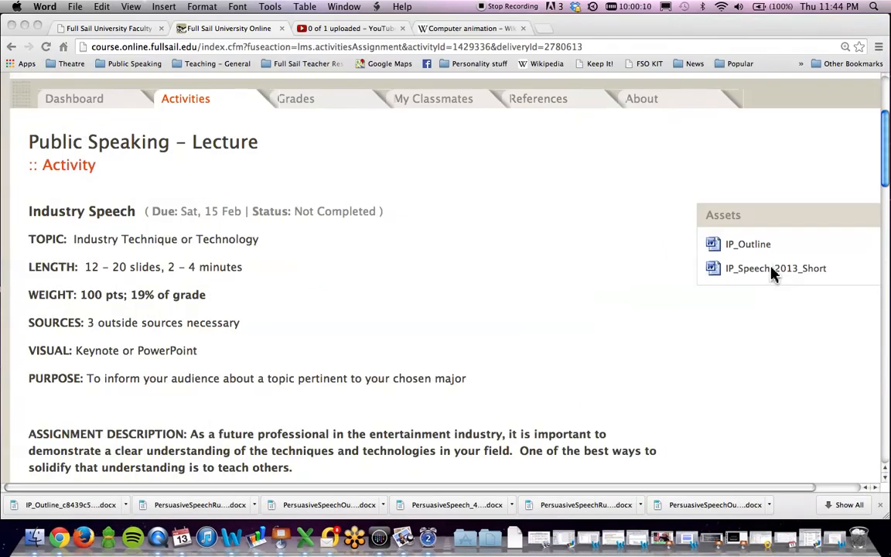
Step: Open the IP_Speech2013_Short document from the activity's Assets in Word
{"action": "left_click", "coordinate": [777, 267]}
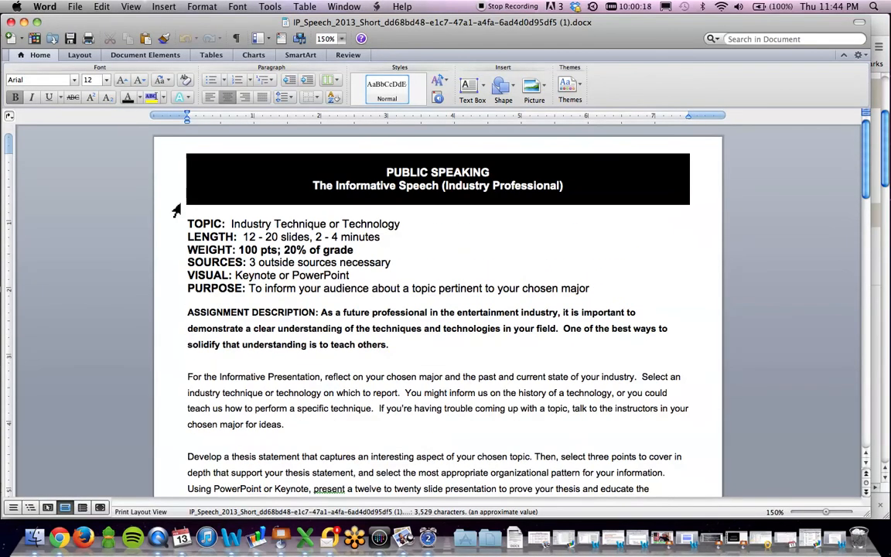
Step: Reach the grading rubric and highlight the psychological orientation criterion under Introduction/Topic
{"action": "scroll", "scroll_direction": "down", "scroll_amount": 3}
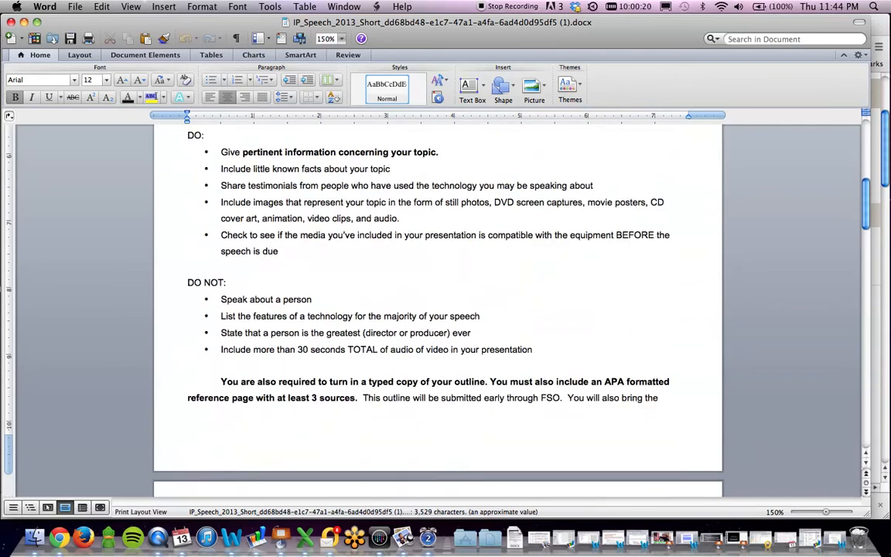
{"action": "scroll", "scroll_direction": "down", "scroll_amount": 3}
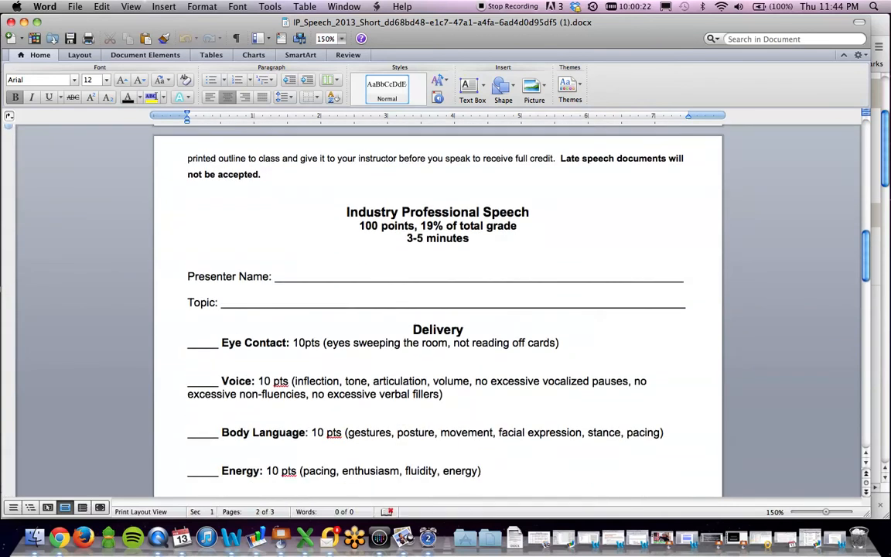
{"action": "scroll", "scroll_direction": "down", "scroll_amount": 3}
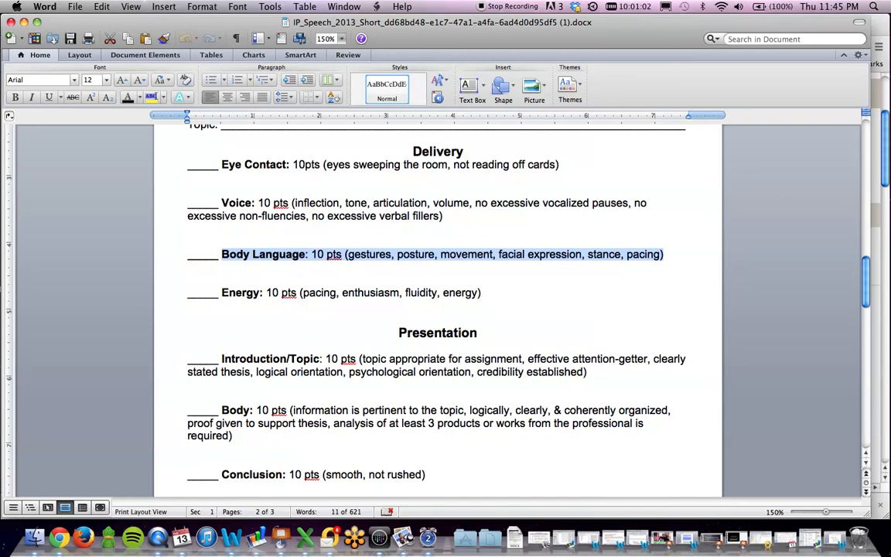
{"action": "mouse_move", "coordinate": [316, 263]}
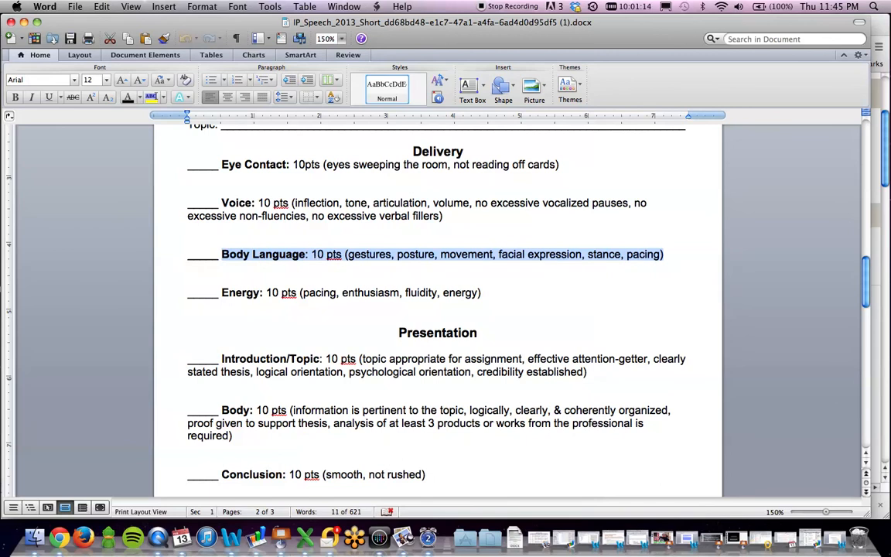
{"action": "scroll", "scroll_direction": "down", "scroll_amount": 3}
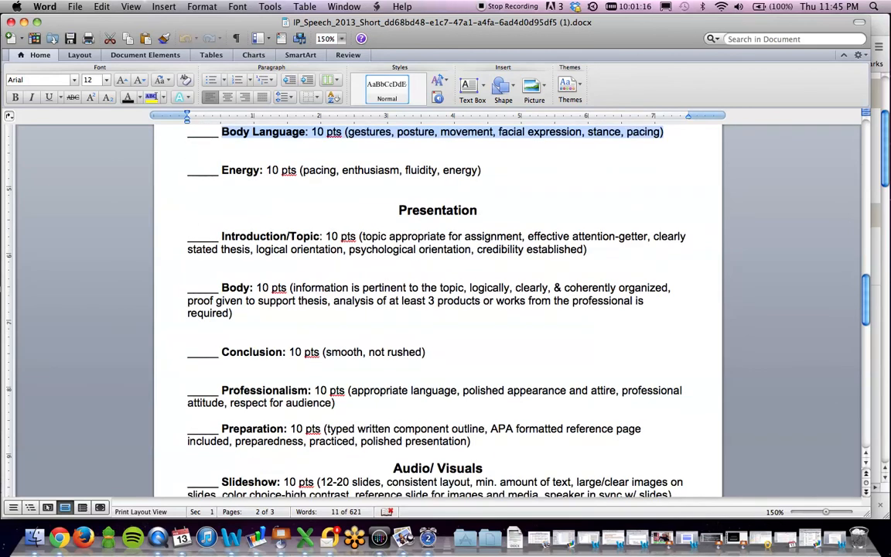
{"action": "left_click_drag", "start_coordinate": [222, 235], "coordinate": [523, 235]}
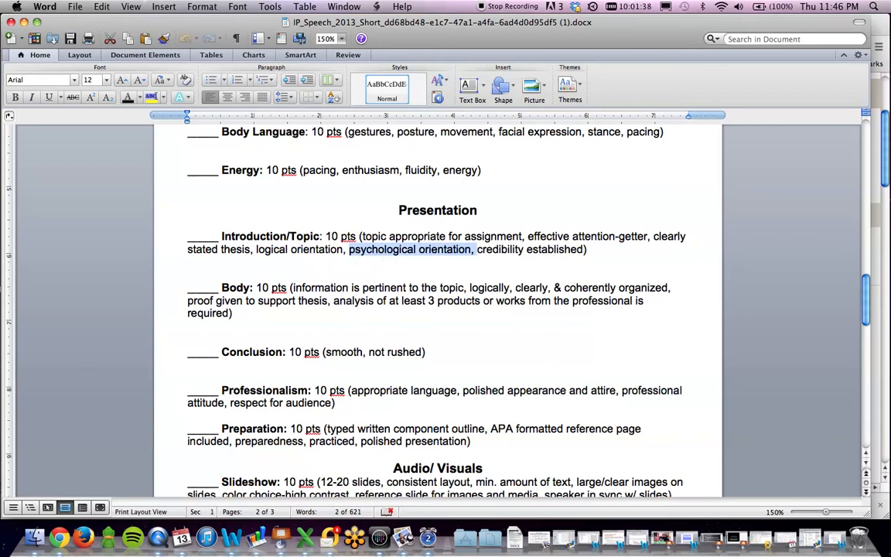
{"action": "mouse_move", "coordinate": [432, 256]}
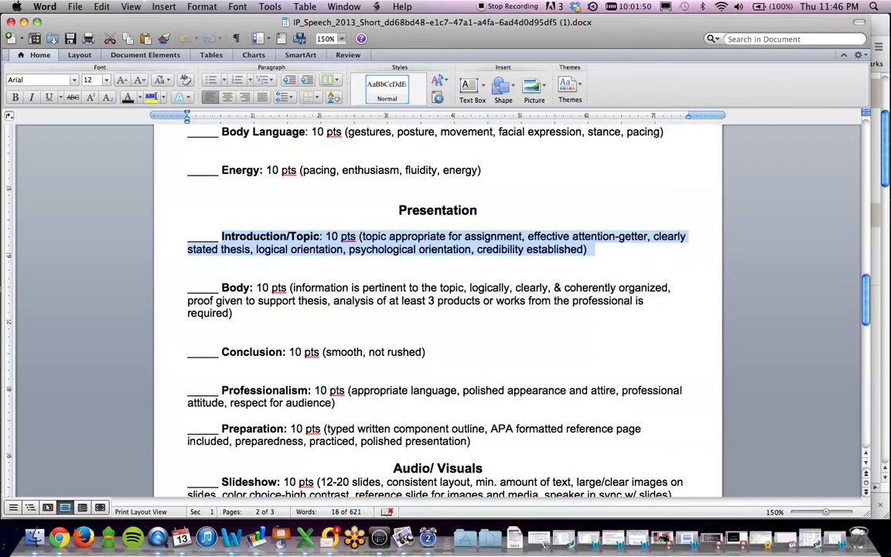
{"action": "mouse_move", "coordinate": [548, 240]}
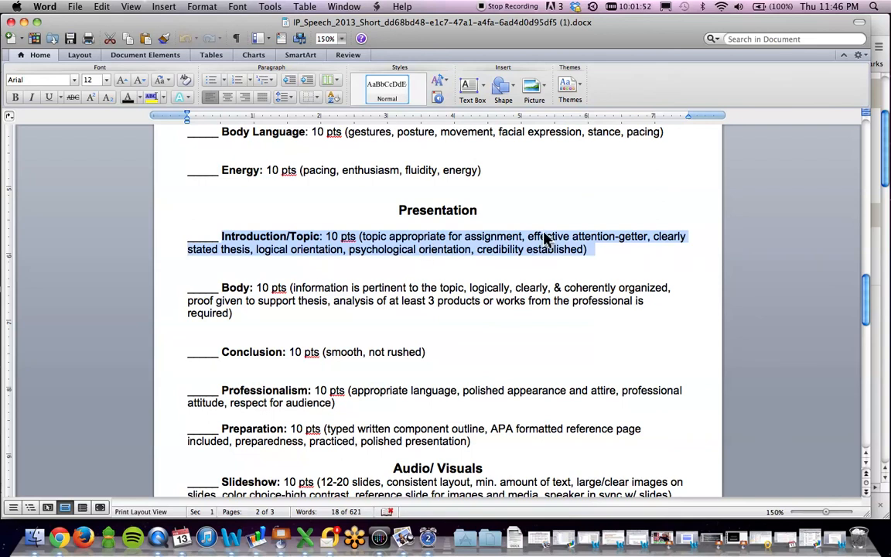
{"action": "mouse_move", "coordinate": [421, 260]}
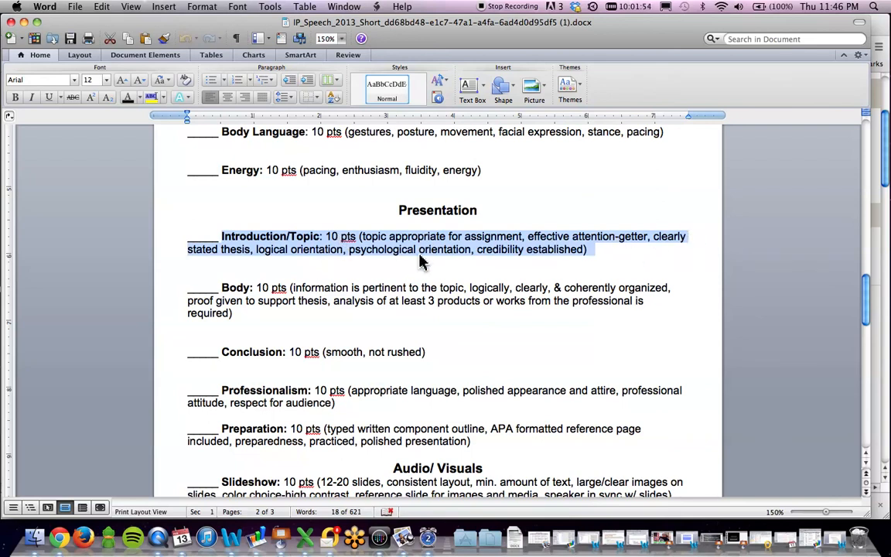
{"action": "mouse_move", "coordinate": [524, 259]}
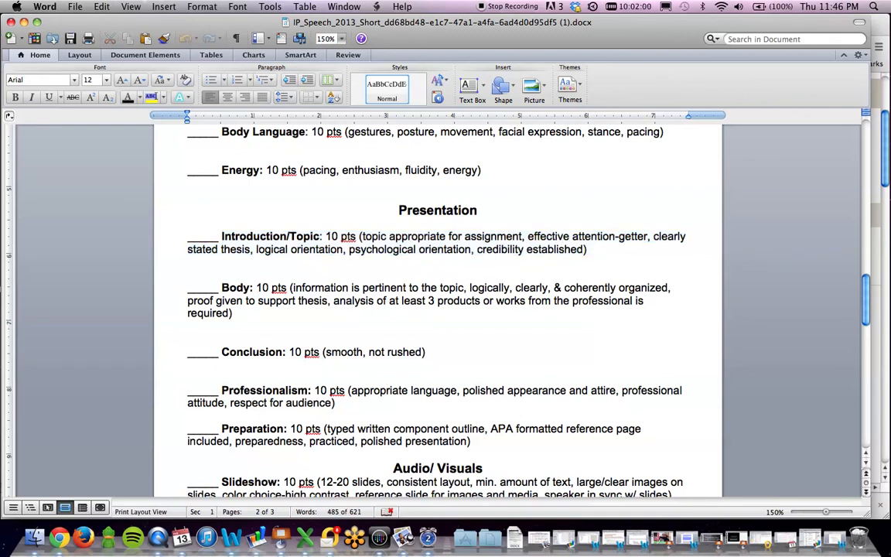
Step: Highlight the 10 points for Introduction/Topic and move on to the Body criteria
{"action": "left_click", "coordinate": [402, 249]}
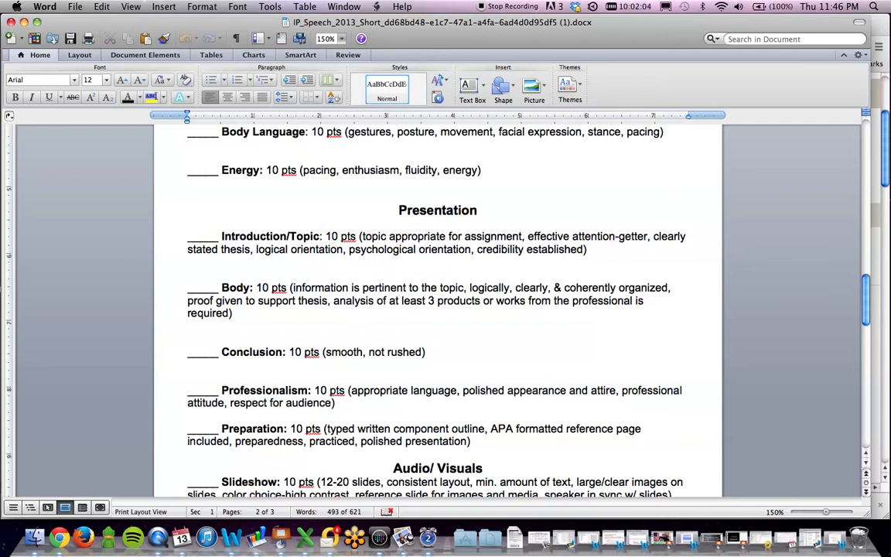
{"action": "left_click_drag", "start_coordinate": [527, 235], "coordinate": [586, 249]}
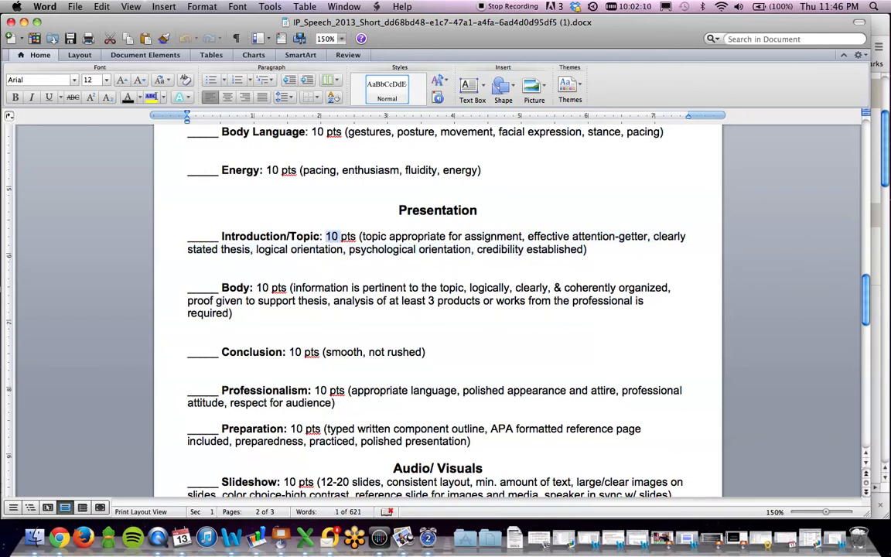
{"action": "left_click", "coordinate": [288, 287]}
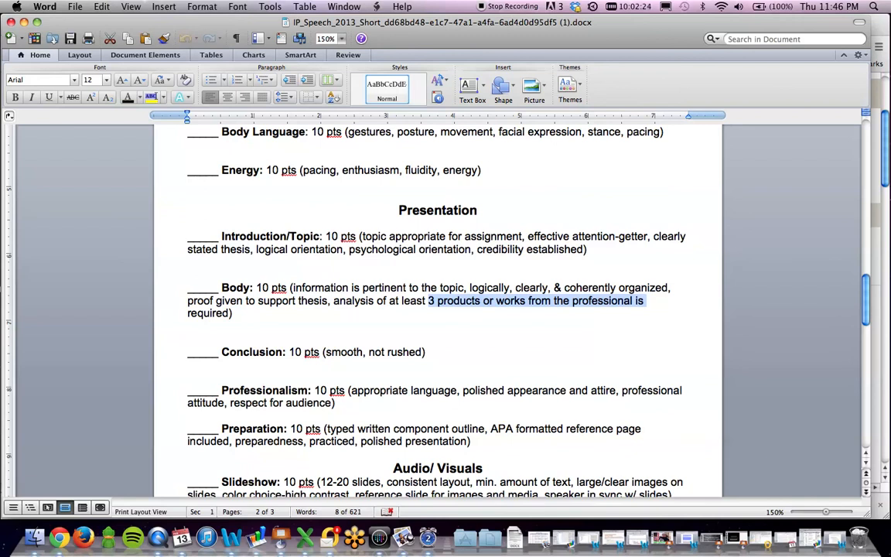
{"action": "scroll", "scroll_direction": "down", "scroll_amount": 3}
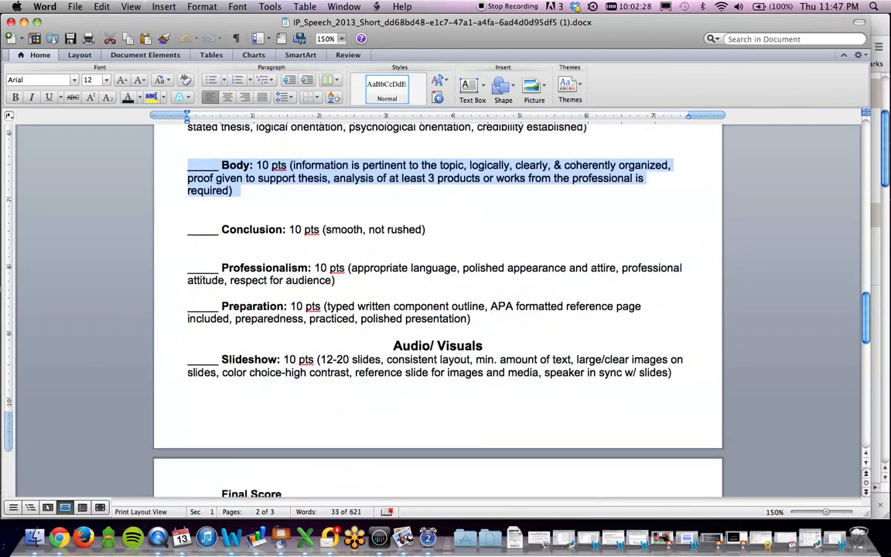
Step: Point out 'not' in Conclusion, highlight the Preparation criteria line, and reach the Final Score section
{"action": "left_click", "coordinate": [344, 229]}
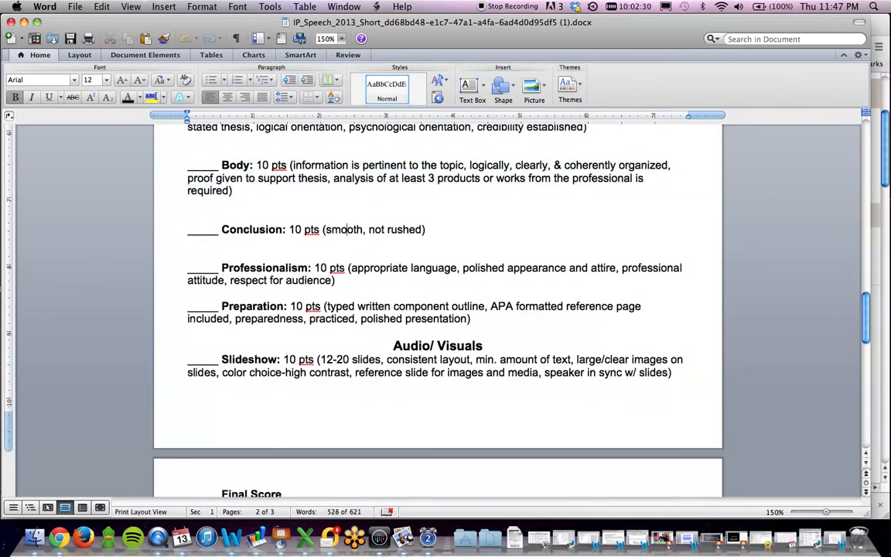
{"action": "double_click", "coordinate": [402, 229]}
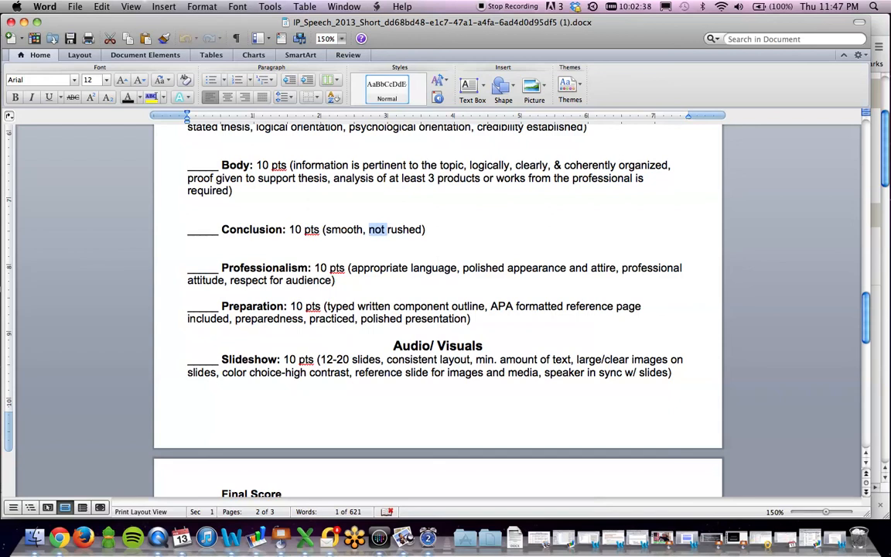
{"action": "left_click", "coordinate": [204, 229]}
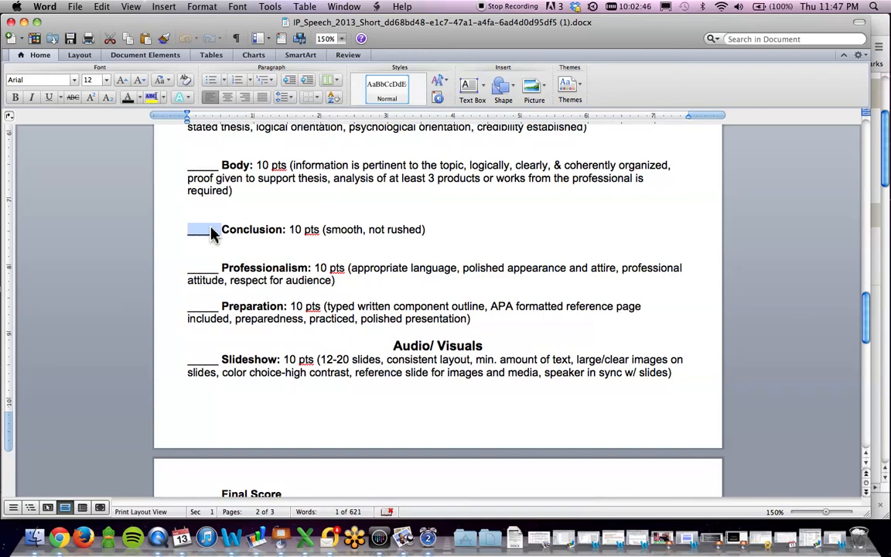
{"action": "double_click", "coordinate": [252, 229]}
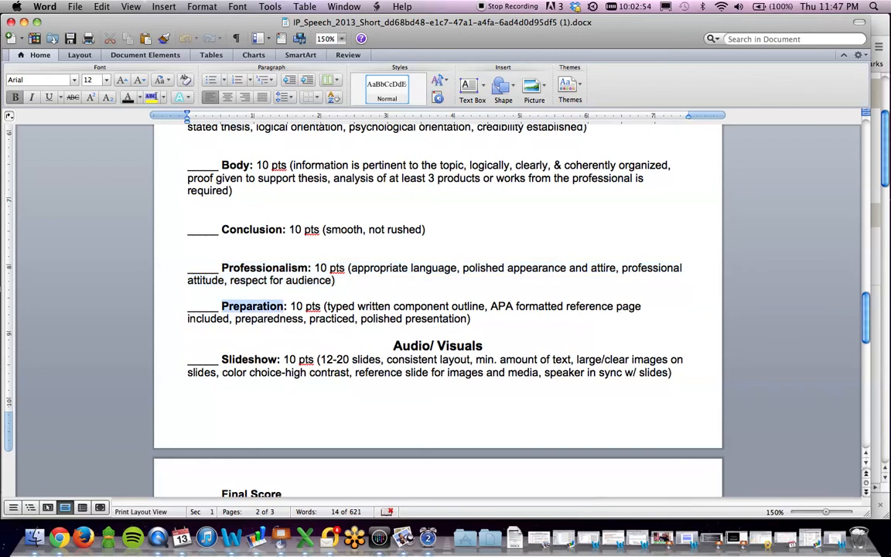
{"action": "left_click_drag", "start_coordinate": [286, 307], "coordinate": [471, 319]}
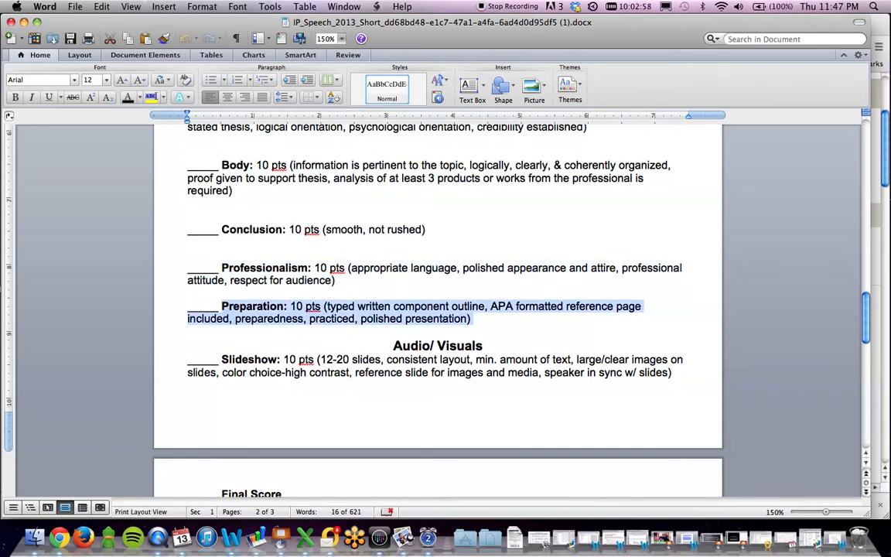
{"action": "mouse_move", "coordinate": [496, 313]}
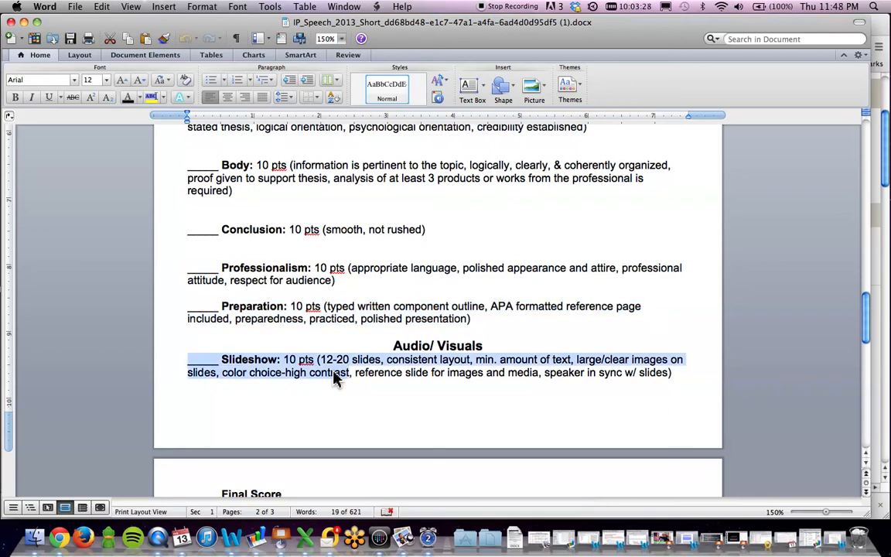
{"action": "scroll", "scroll_direction": "down", "scroll_amount": 3}
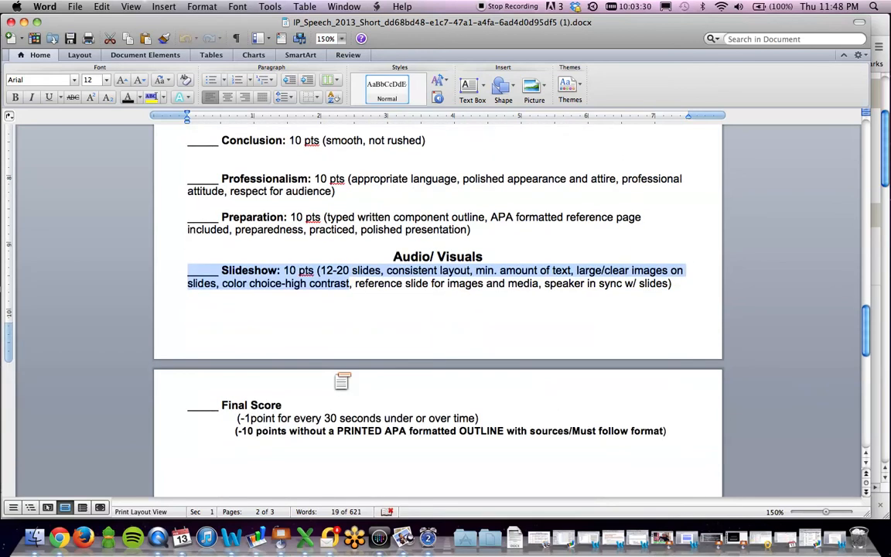